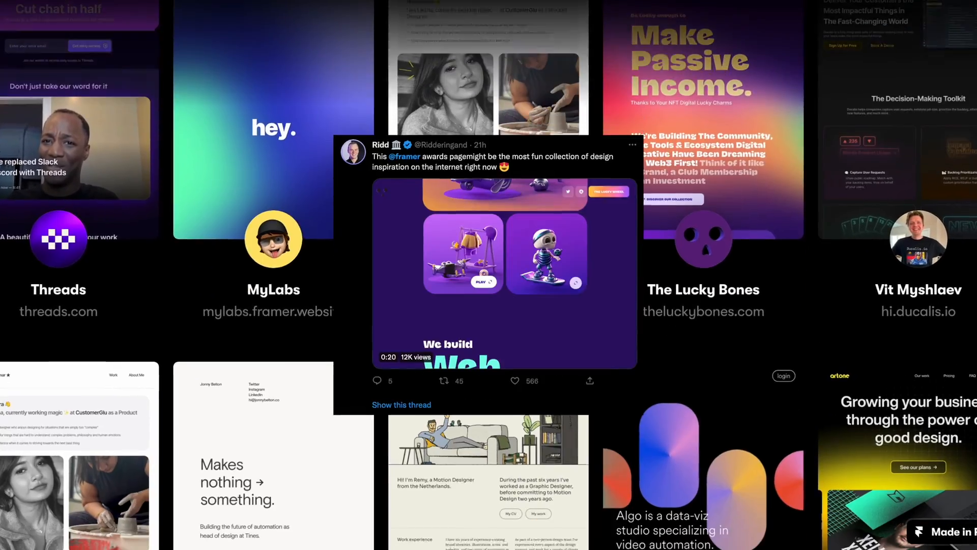
Step: Scroll down the canvas and deselect the step heading block
{"action": "scroll", "scroll_direction": "down", "scroll_amount": 3}
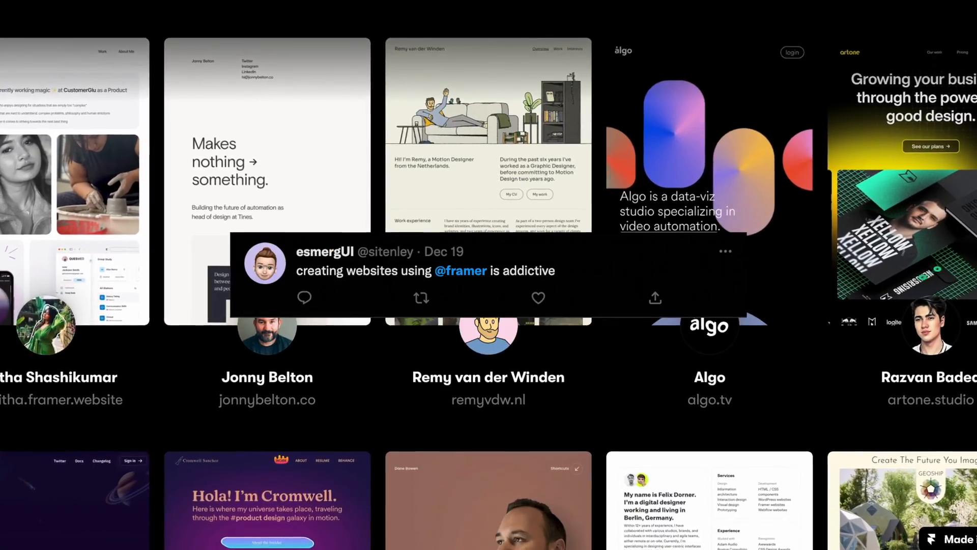
{"action": "scroll", "scroll_direction": "down", "scroll_amount": 3}
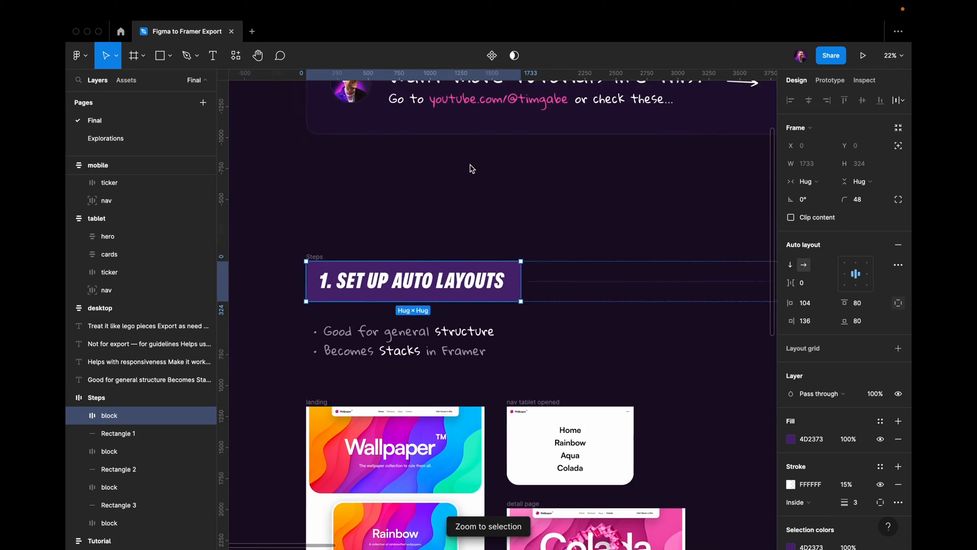
{"action": "scroll", "scroll_direction": "down", "scroll_amount": 3}
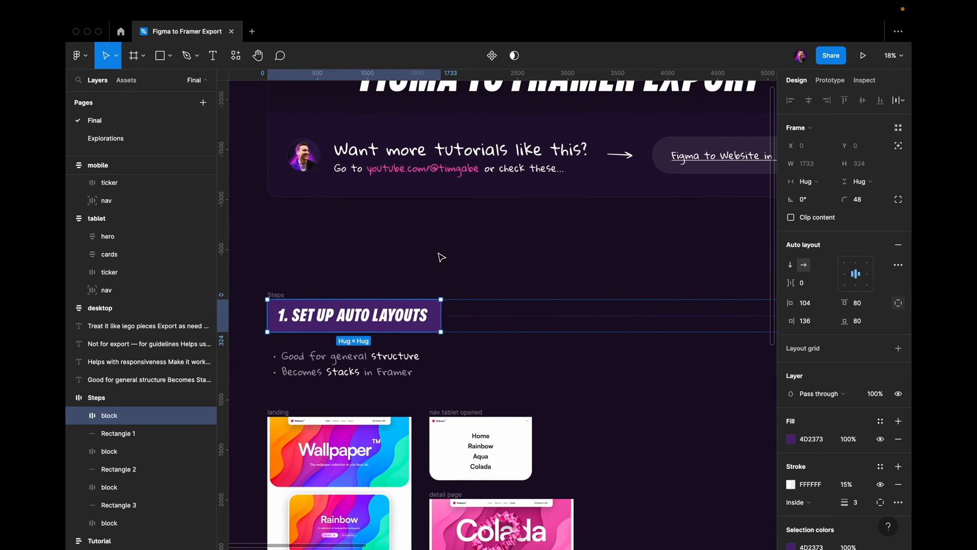
{"action": "scroll", "scroll_direction": "down", "scroll_amount": 3}
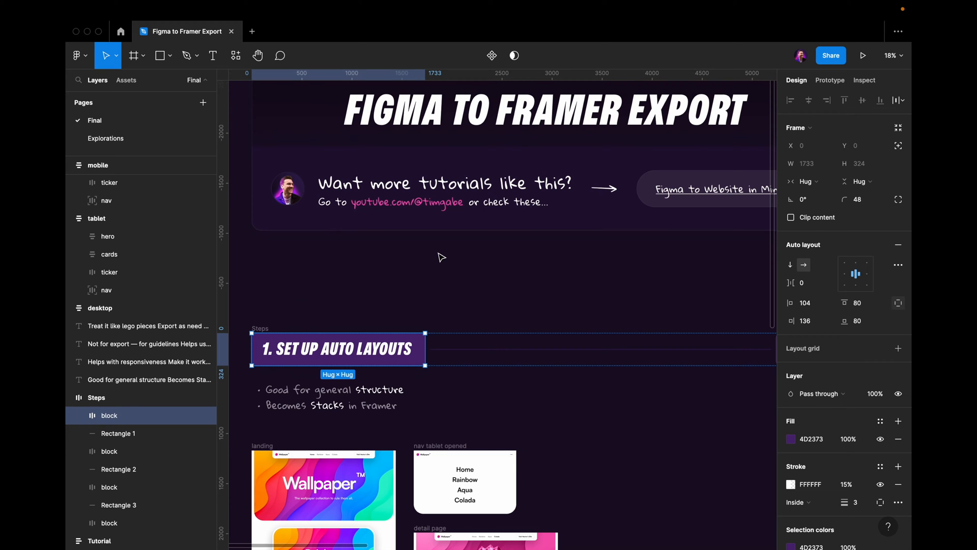
{"action": "scroll", "scroll_direction": "down", "scroll_amount": 3}
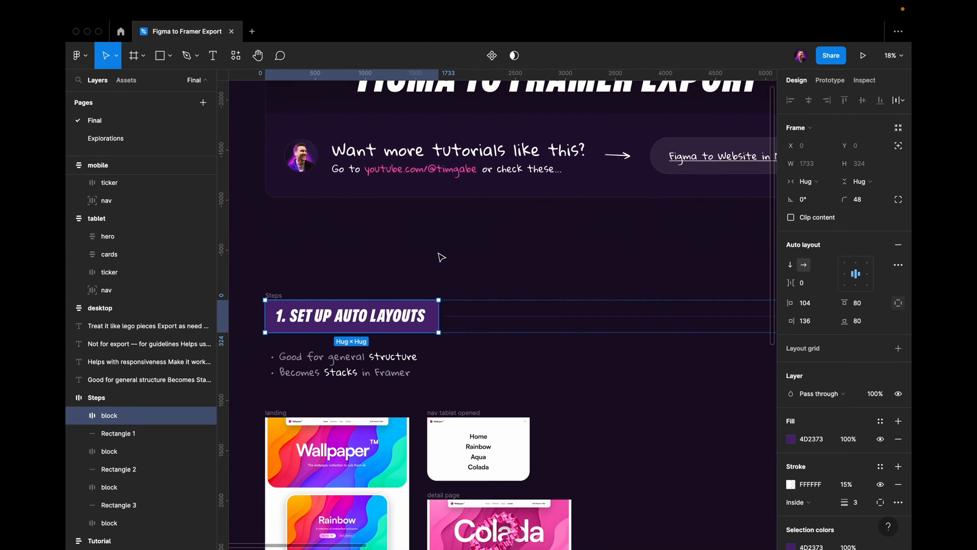
{"action": "left_click", "coordinate": [441, 249]}
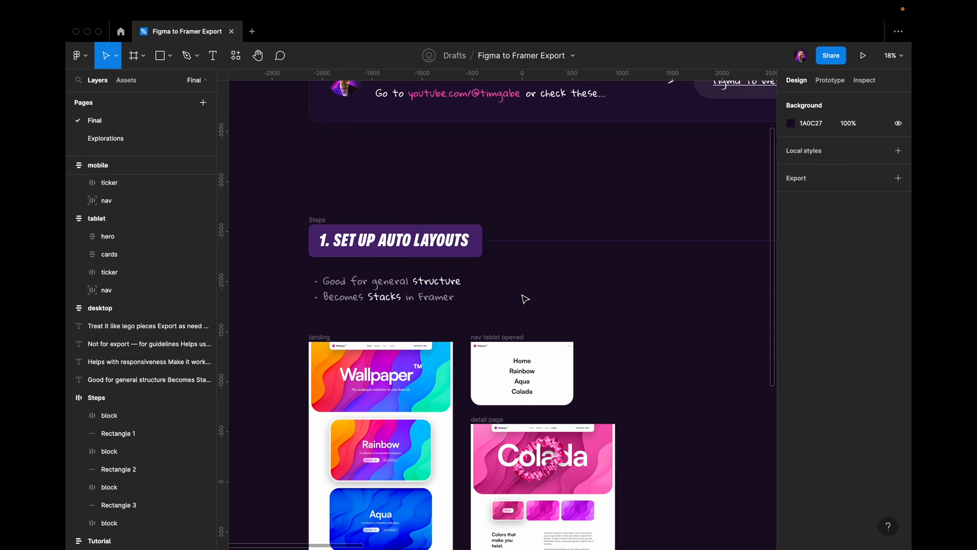
Step: Select the landing page frame, then its hero, first card and nav layers
{"action": "scroll", "scroll_direction": "up", "scroll_amount": 3}
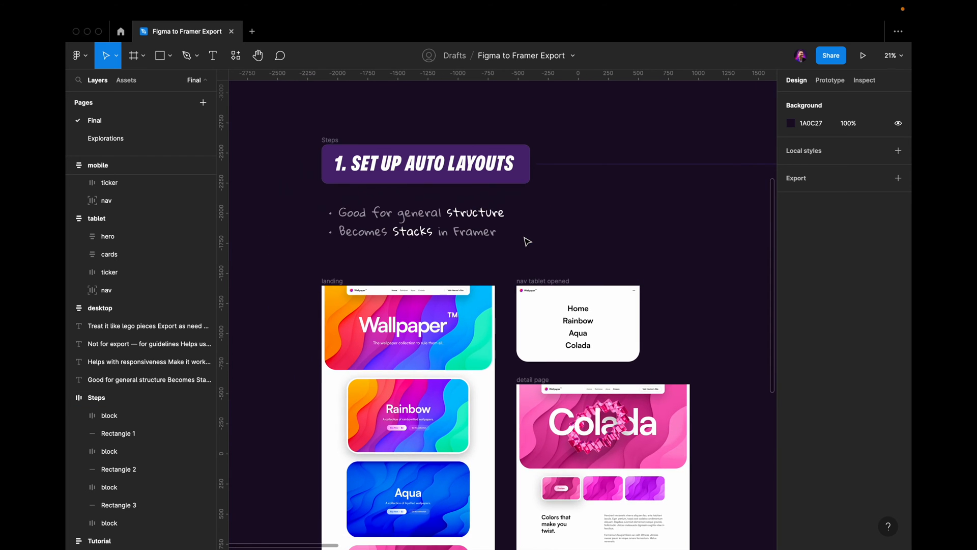
{"action": "scroll", "scroll_direction": "up", "scroll_amount": 3}
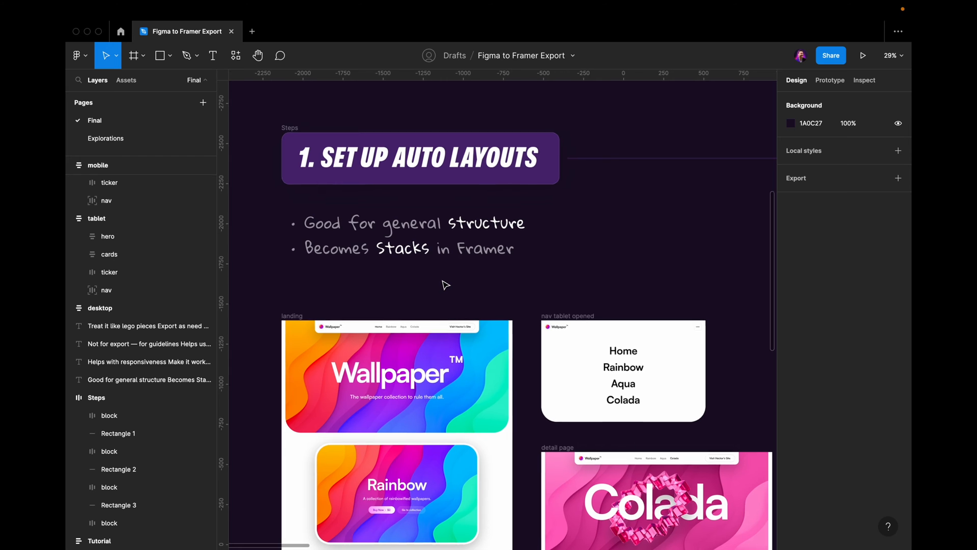
{"action": "left_click", "coordinate": [444, 331]}
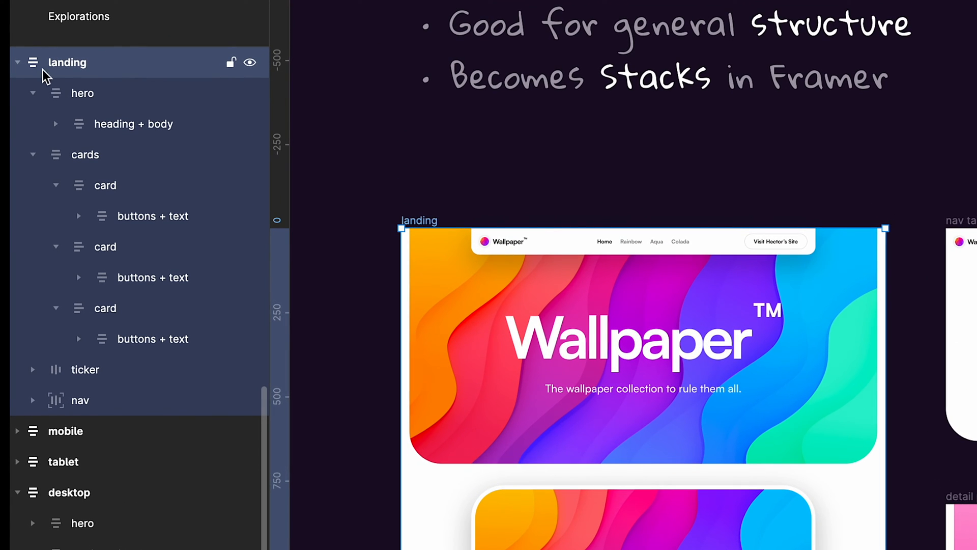
{"action": "left_click", "coordinate": [83, 93]}
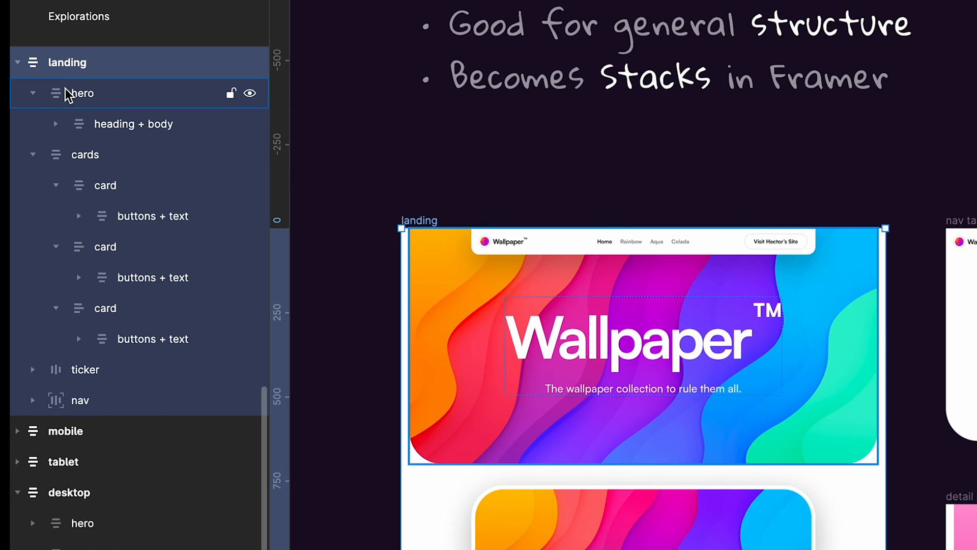
{"action": "left_click", "coordinate": [105, 186]}
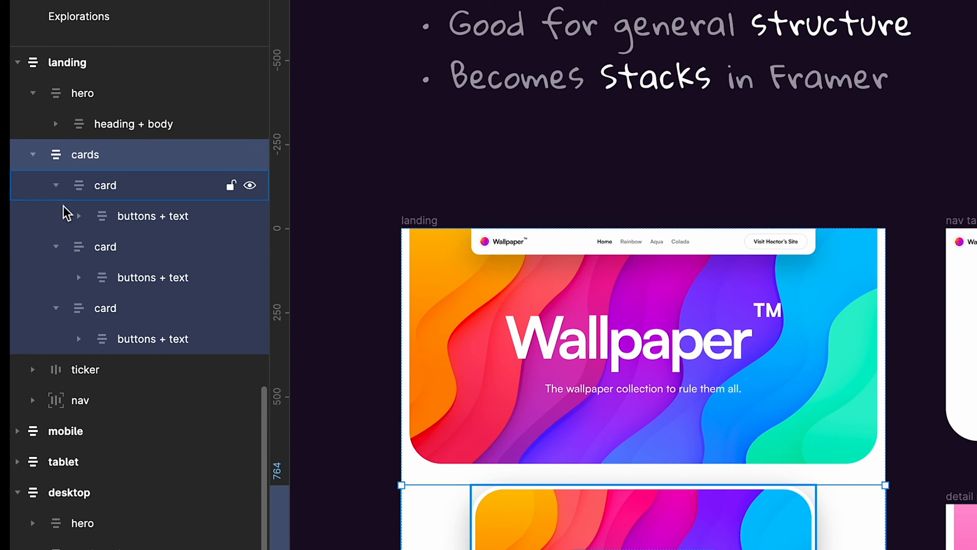
{"action": "left_click", "coordinate": [80, 399]}
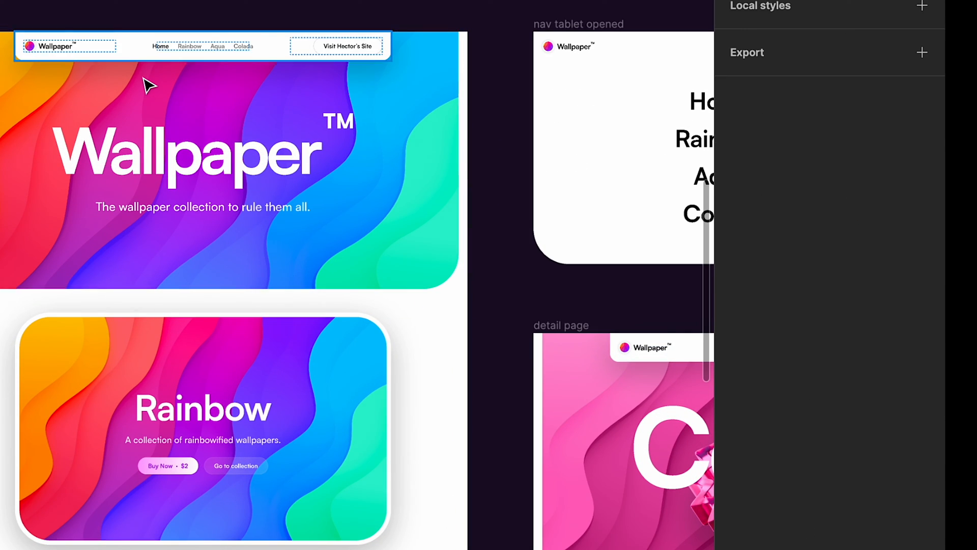
{"action": "left_click", "coordinate": [228, 159]}
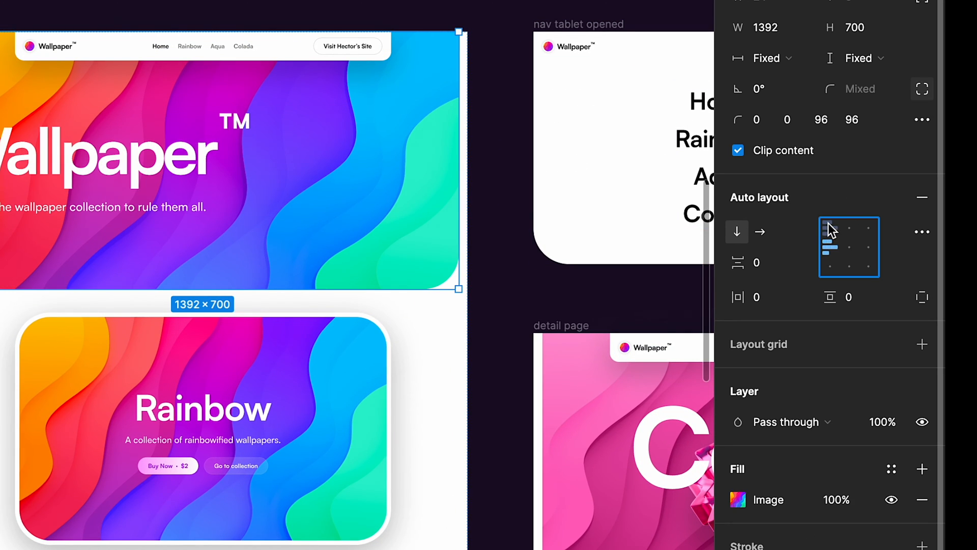
{"action": "left_click", "coordinate": [849, 246]}
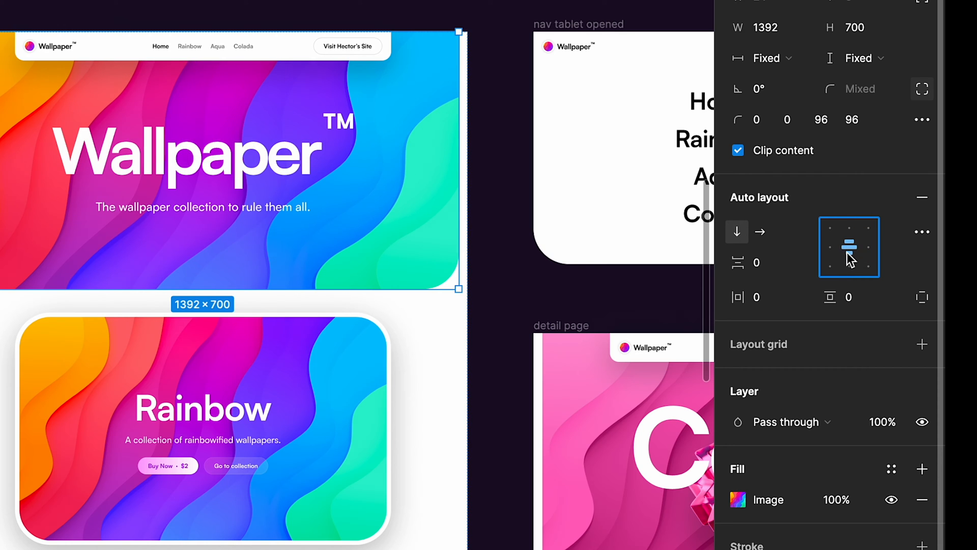
{"action": "left_click", "coordinate": [568, 104]}
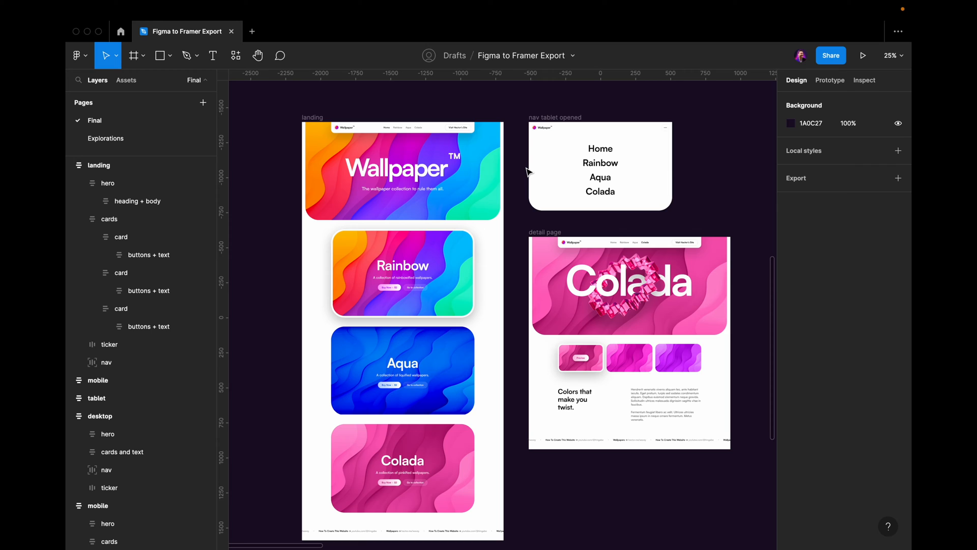
{"action": "mouse_move", "coordinate": [523, 172]}
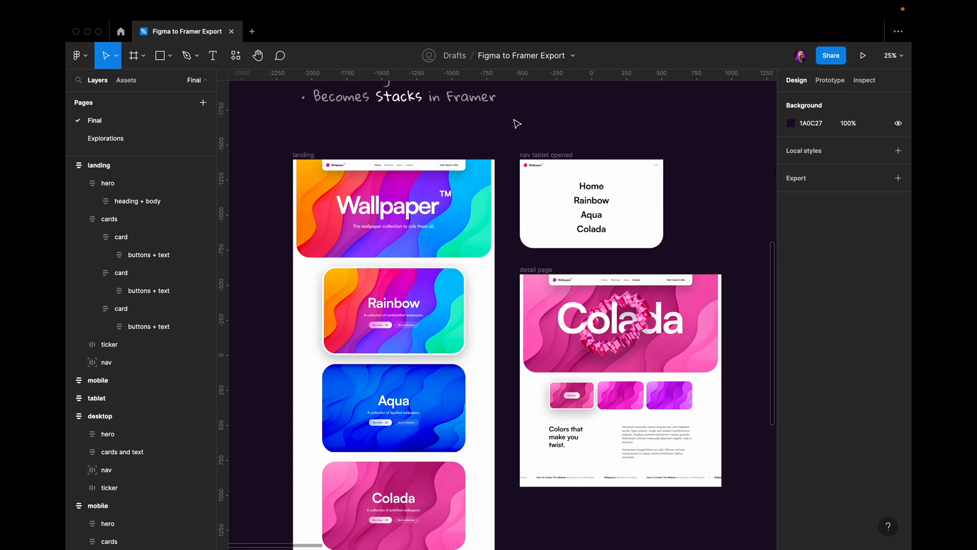
Step: Scroll to step 2 and select the hero container frame to resize it to 1985
{"action": "scroll", "scroll_direction": "down", "scroll_amount": 3}
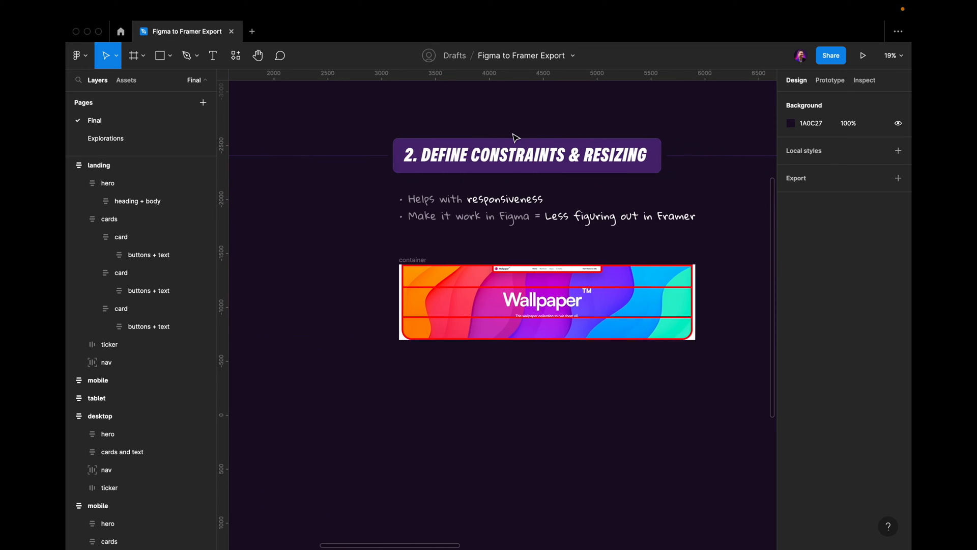
{"action": "scroll", "scroll_direction": "up", "scroll_amount": 3}
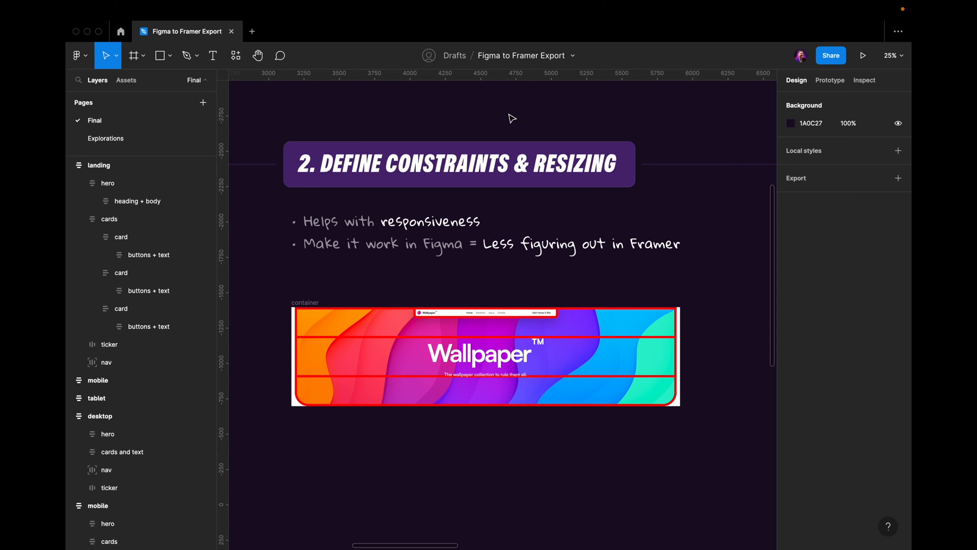
{"action": "scroll", "scroll_direction": "up", "scroll_amount": 3}
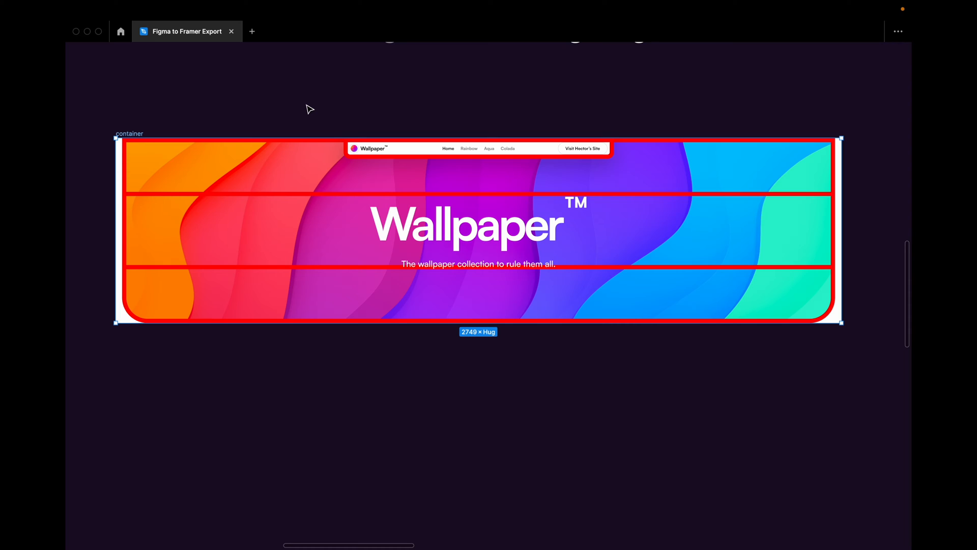
{"action": "left_click", "coordinate": [449, 148]}
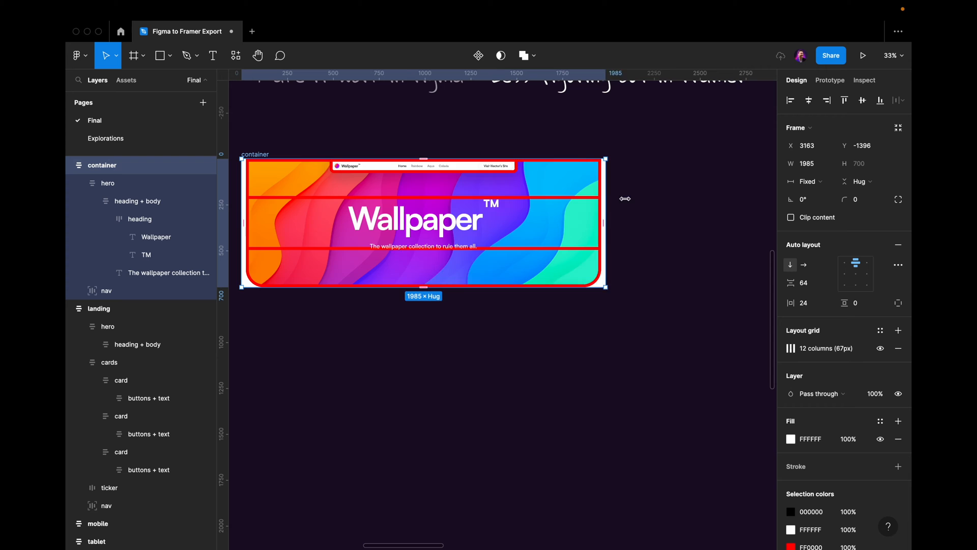
Step: Select the nav bar, the hero heading group, then the whole container frame
{"action": "left_click", "coordinate": [107, 291]}
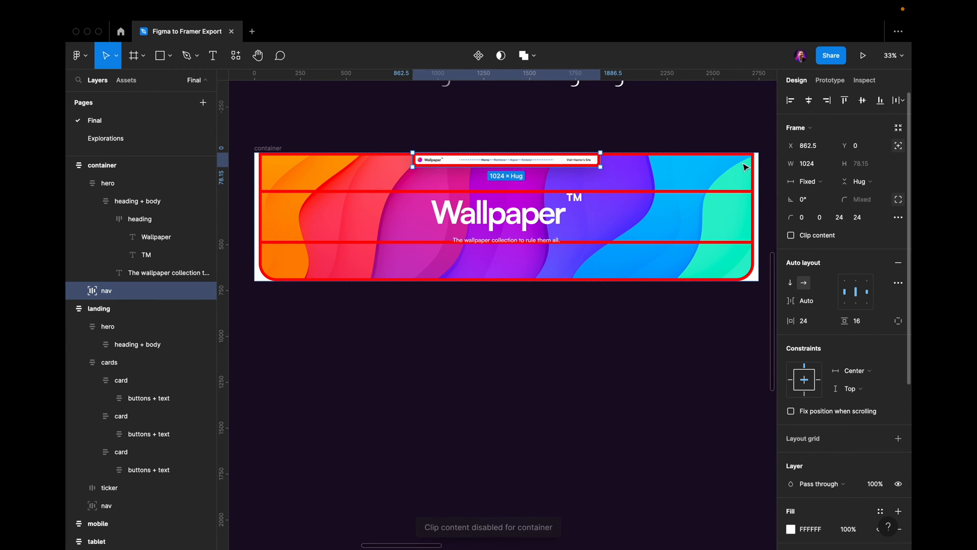
{"action": "left_click", "coordinate": [136, 201]}
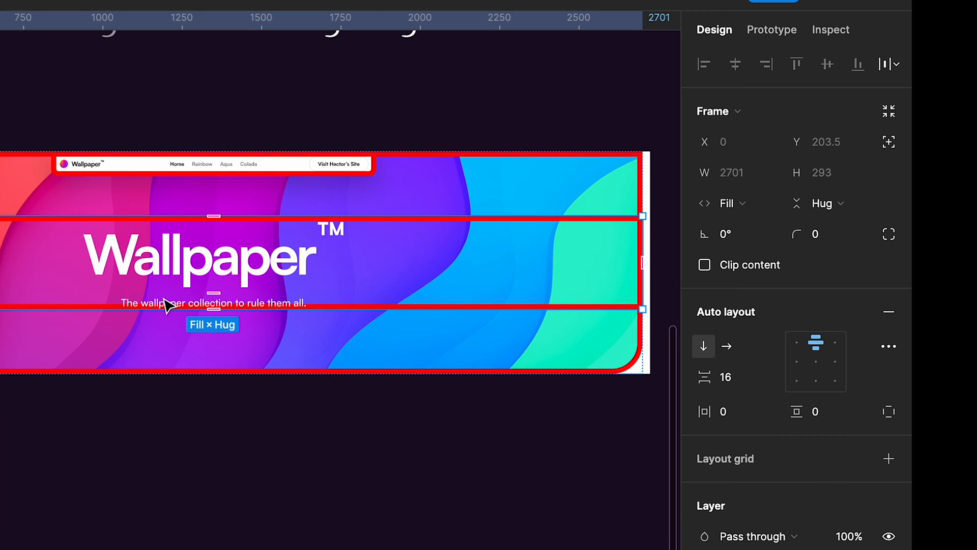
{"action": "left_click", "coordinate": [212, 303]}
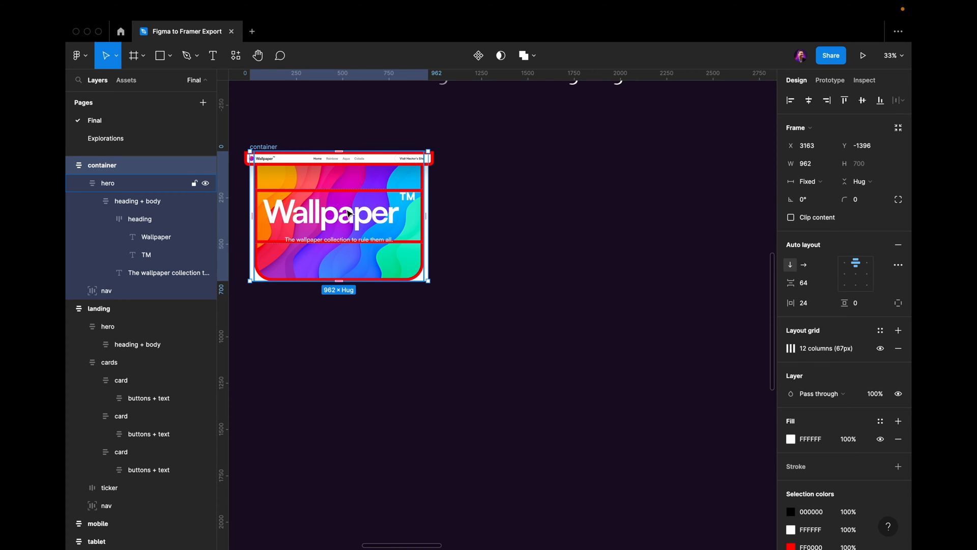
{"action": "mouse_move", "coordinate": [358, 205]}
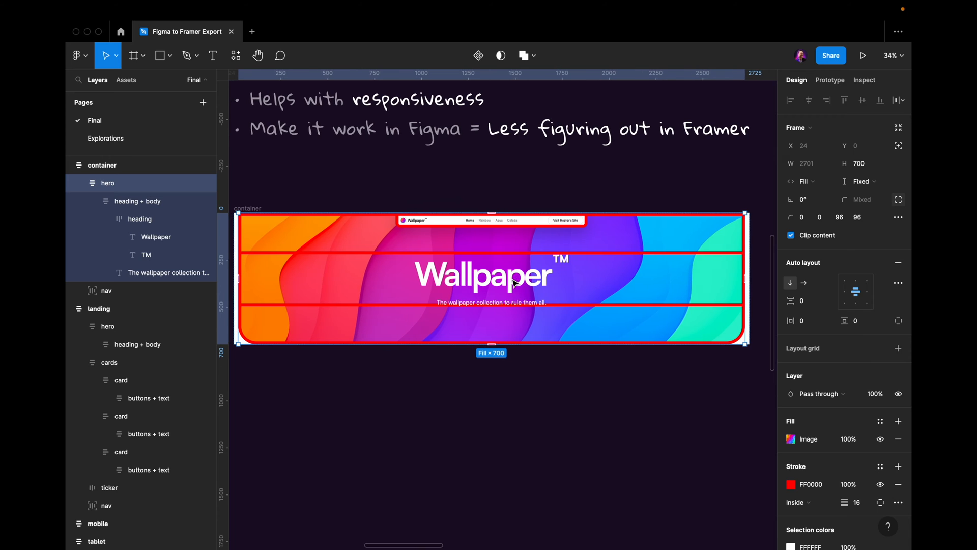
Step: Select the hero's container frame in the Layers panel to resize it to 1835
{"action": "left_click", "coordinate": [103, 164]}
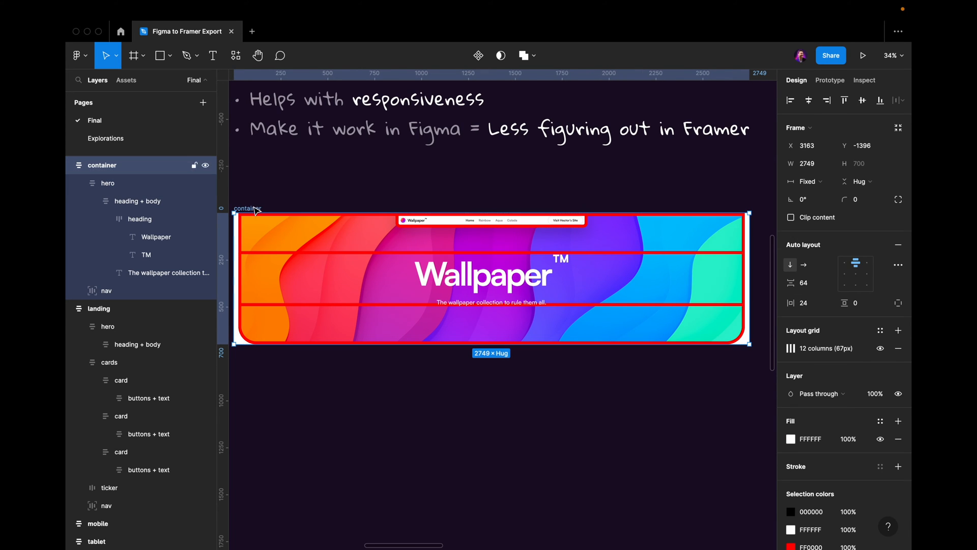
{"action": "left_click", "coordinate": [107, 182]}
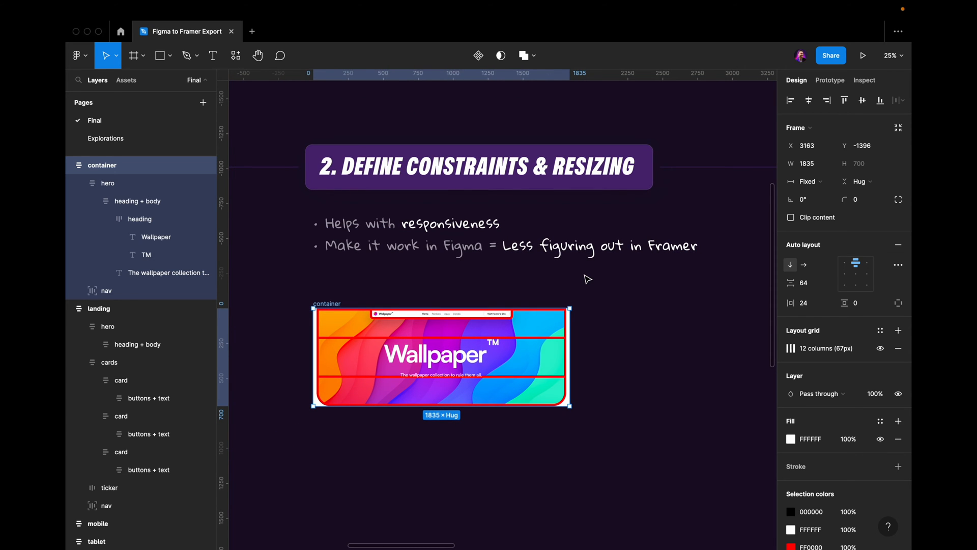
{"action": "mouse_move", "coordinate": [574, 275]}
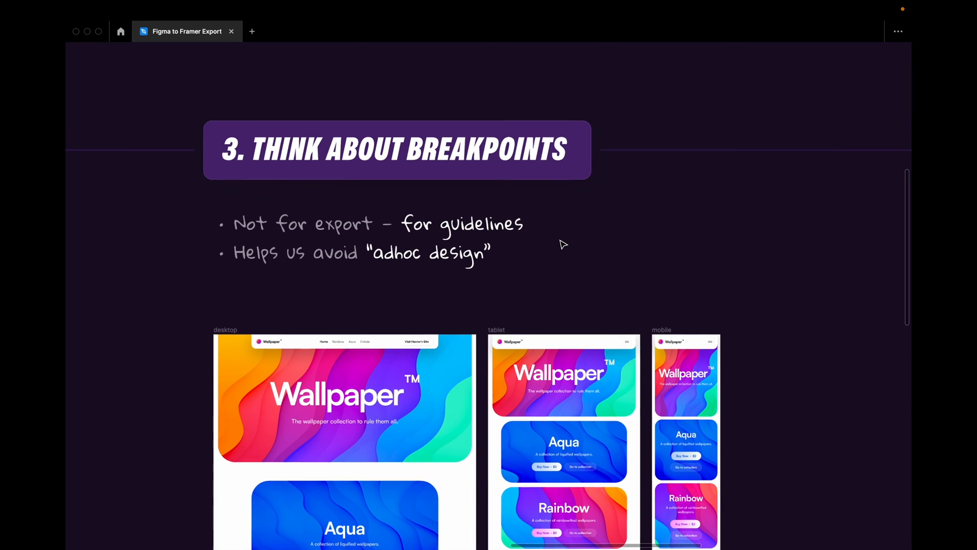
Step: Scroll the canvas through the desktop, tablet and mobile breakpoint layouts
{"action": "scroll", "scroll_direction": "down", "scroll_amount": 3}
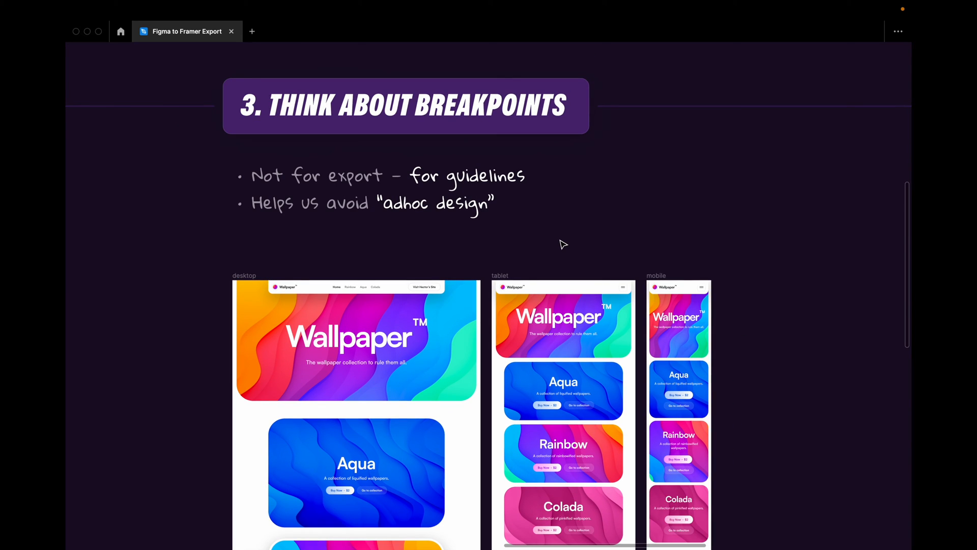
{"action": "mouse_move", "coordinate": [279, 277]}
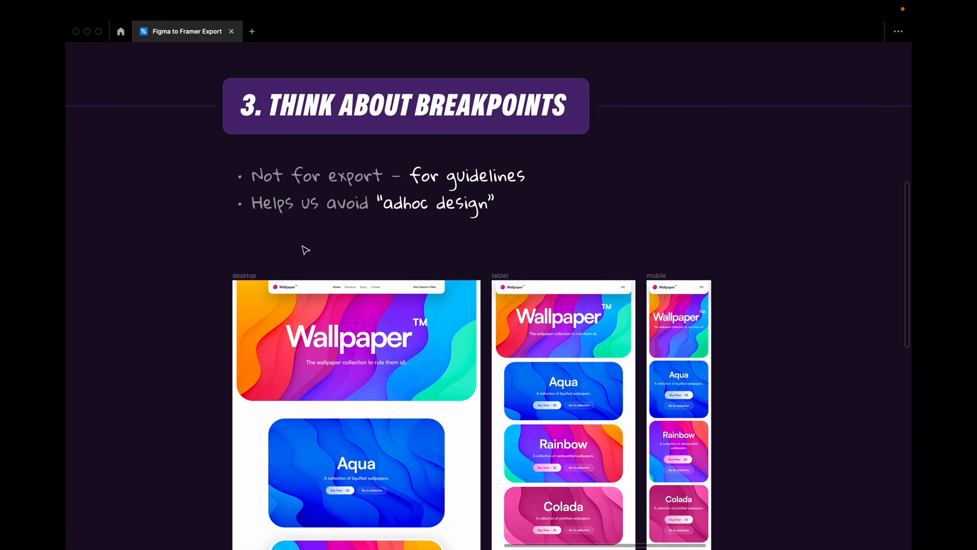
{"action": "mouse_move", "coordinate": [341, 264]}
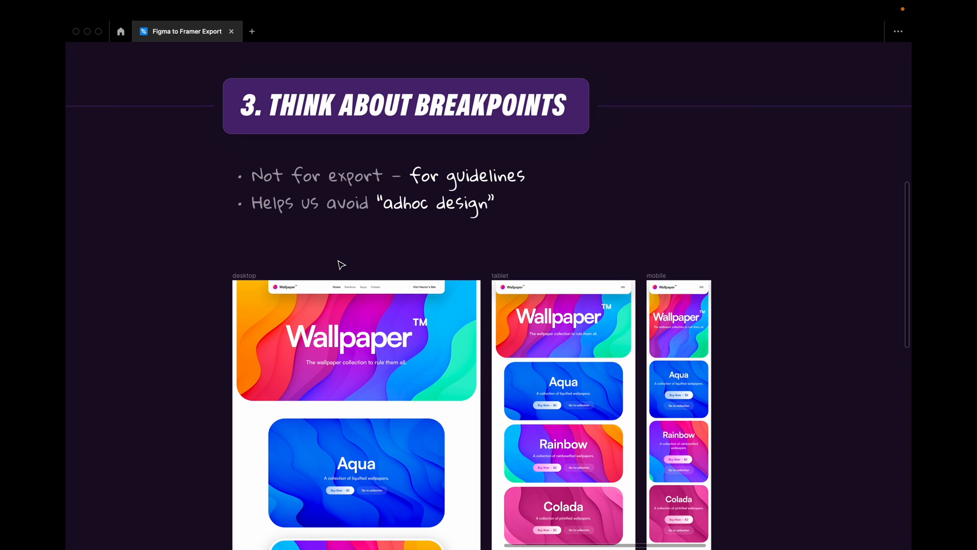
{"action": "mouse_move", "coordinate": [283, 262]}
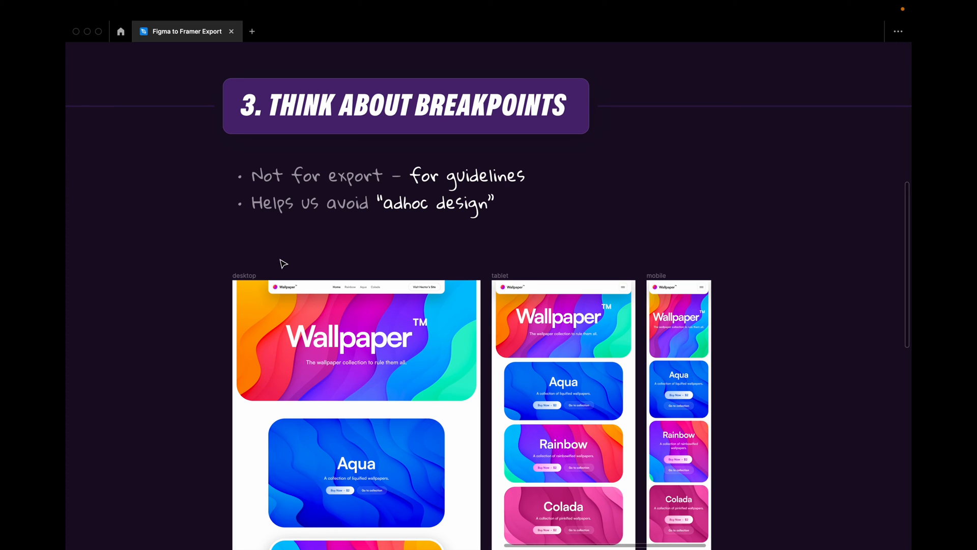
{"action": "mouse_move", "coordinate": [297, 263]}
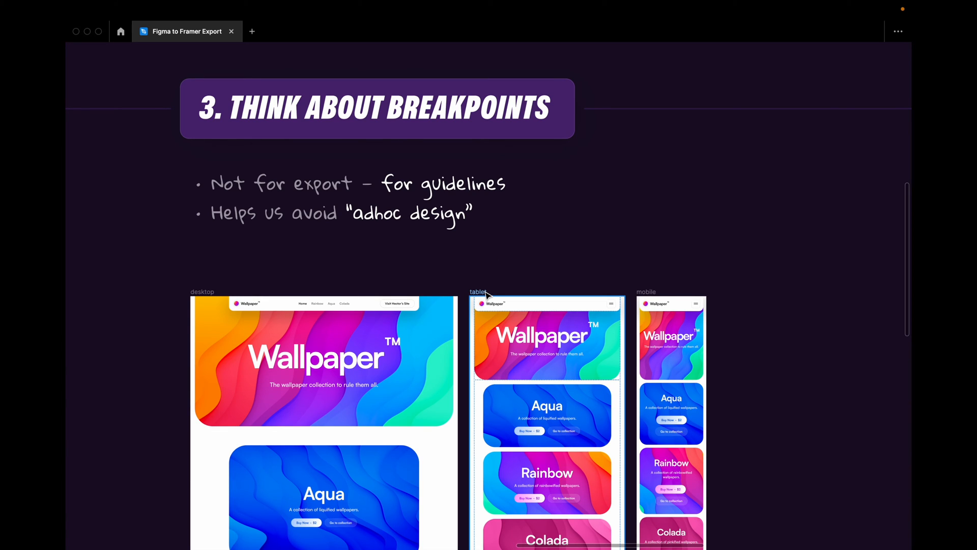
{"action": "mouse_move", "coordinate": [532, 223]}
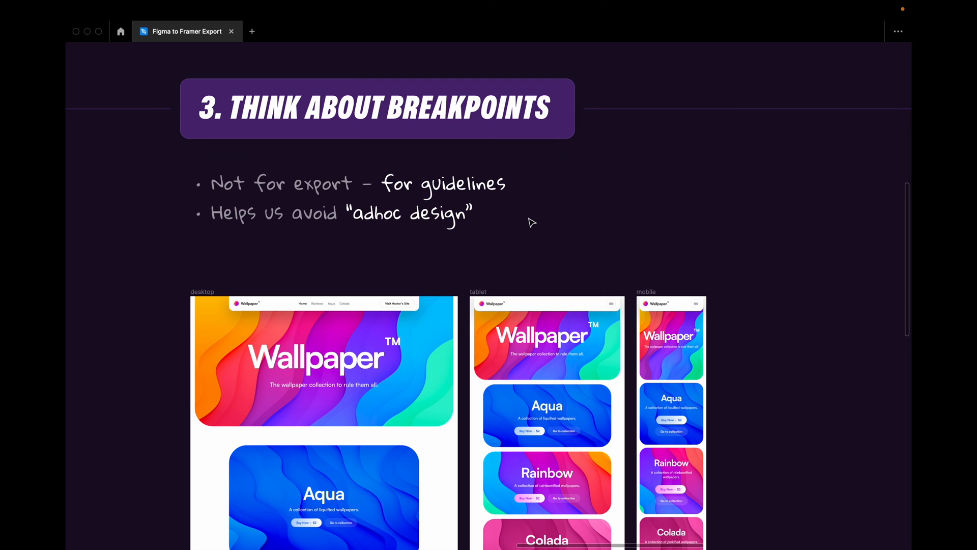
{"action": "scroll", "scroll_direction": "down", "scroll_amount": 3}
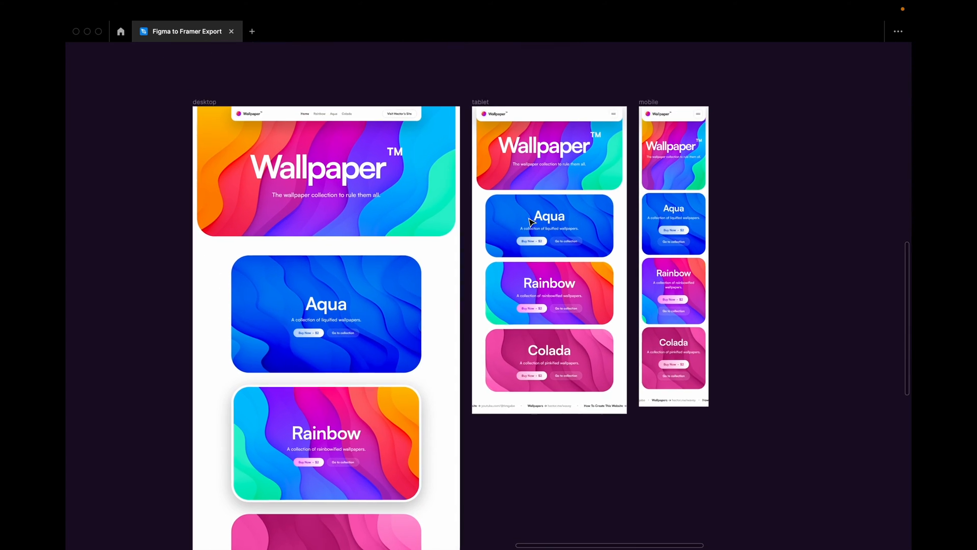
{"action": "scroll", "scroll_direction": "down", "scroll_amount": 3}
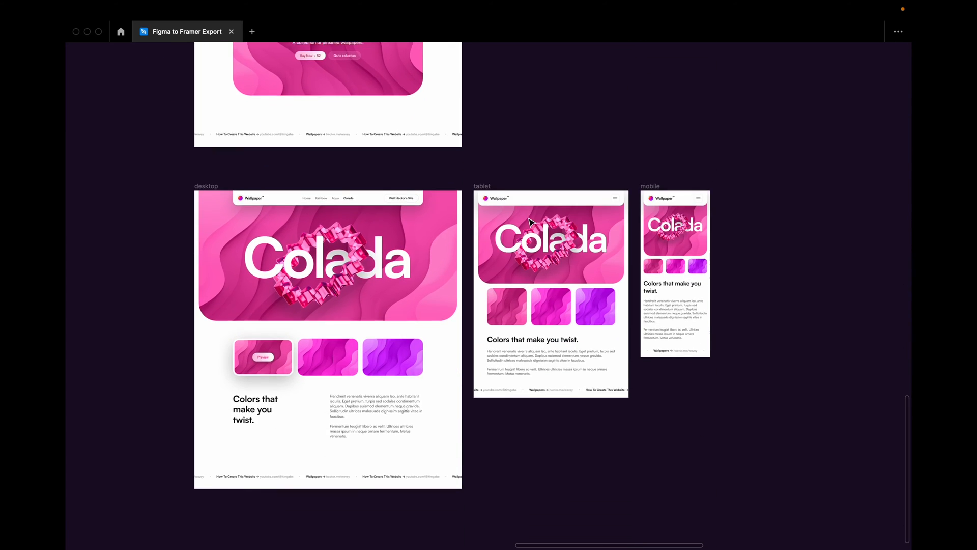
{"action": "scroll", "scroll_direction": "up", "scroll_amount": 3}
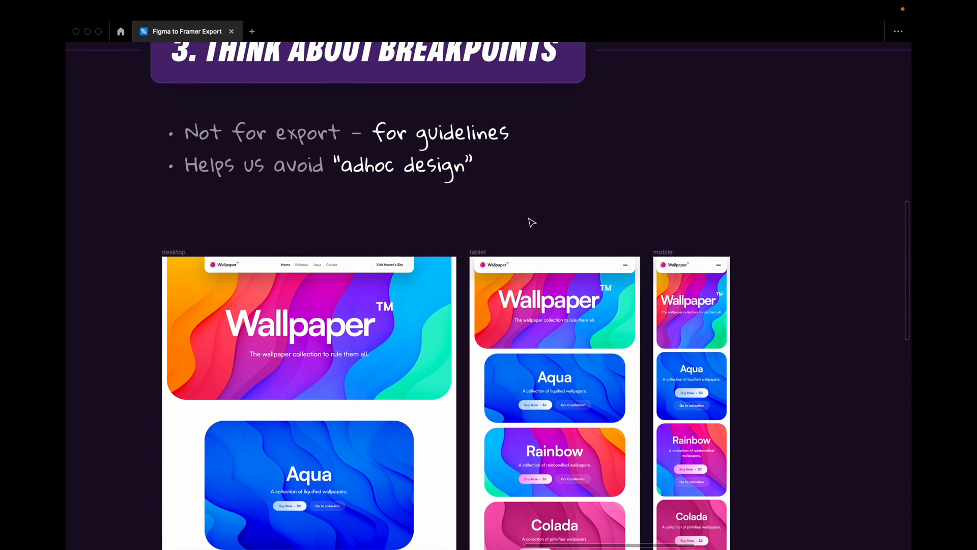
{"action": "mouse_move", "coordinate": [530, 197]}
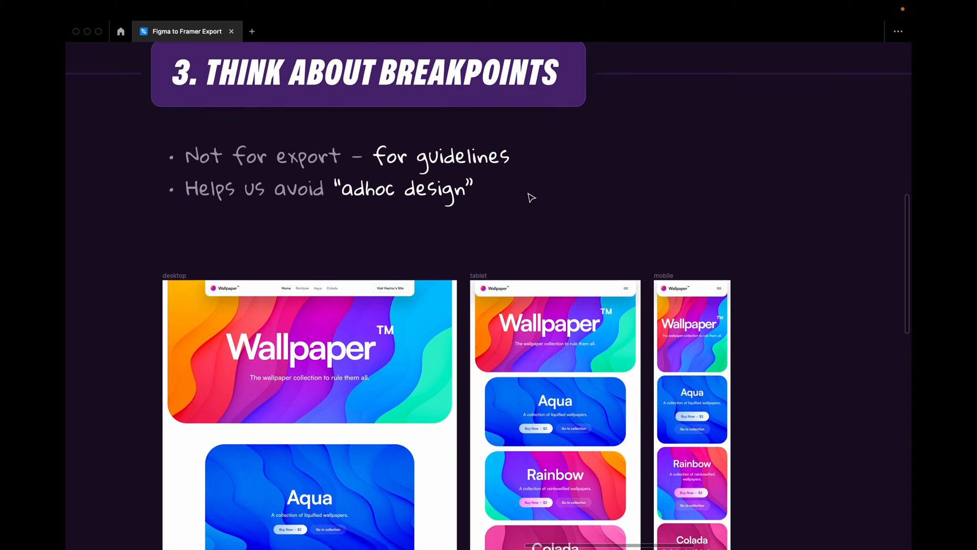
{"action": "scroll", "scroll_direction": "down", "scroll_amount": 3}
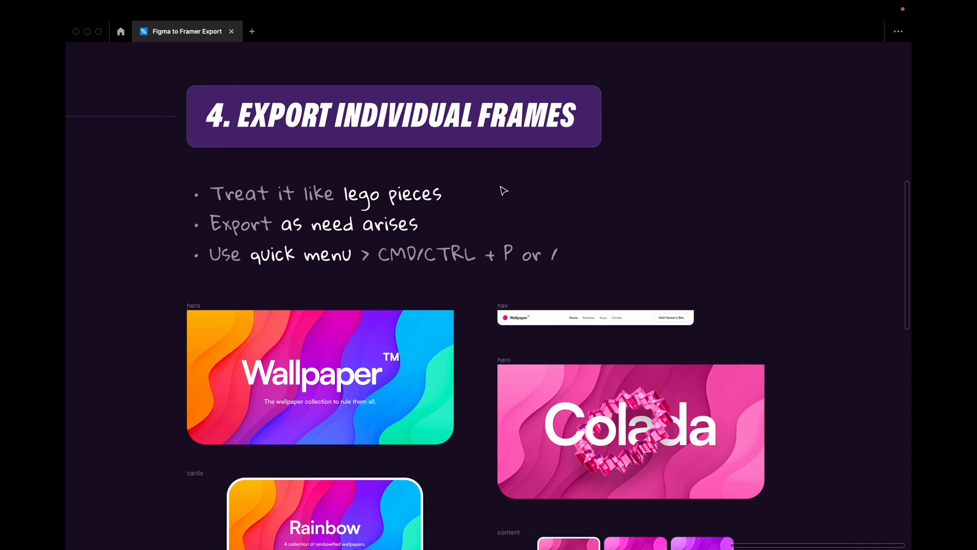
Step: Scroll down to the '4. Export individual frames' section
{"action": "scroll", "scroll_direction": "down", "scroll_amount": 3}
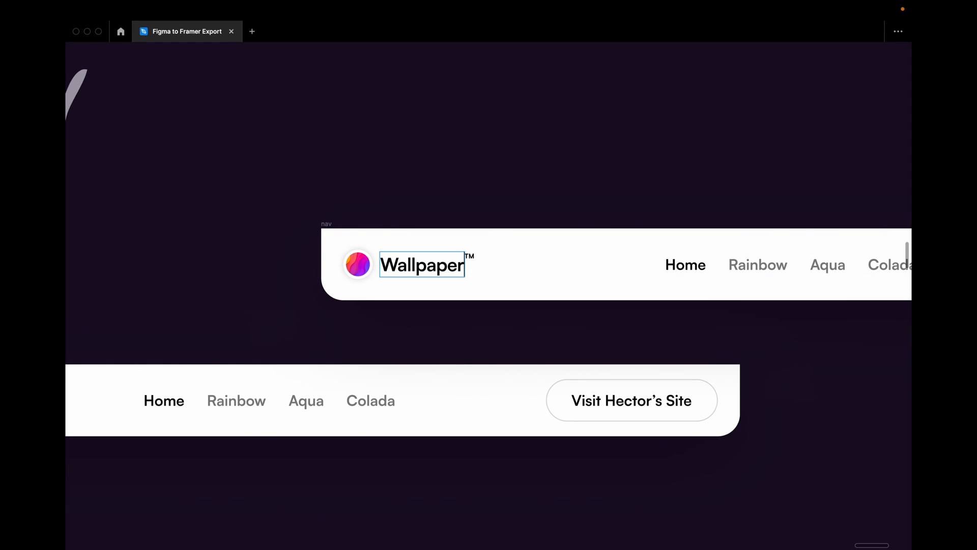
{"action": "left_click", "coordinate": [420, 264]}
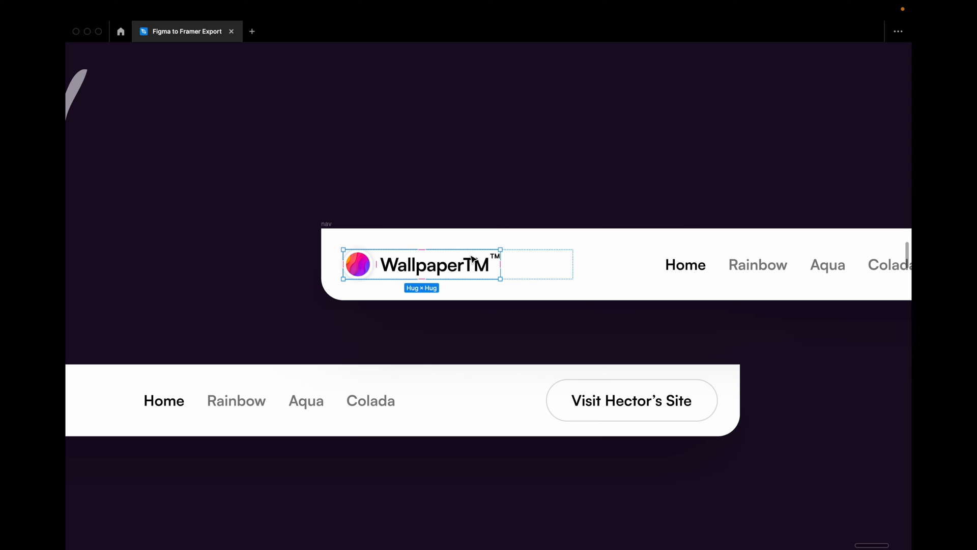
{"action": "mouse_move", "coordinate": [466, 263]}
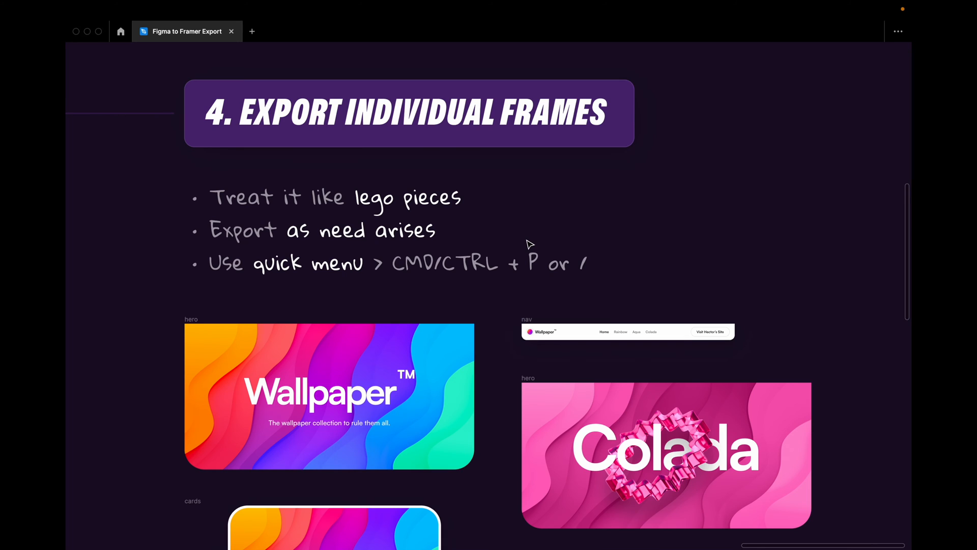
{"action": "mouse_move", "coordinate": [563, 233]}
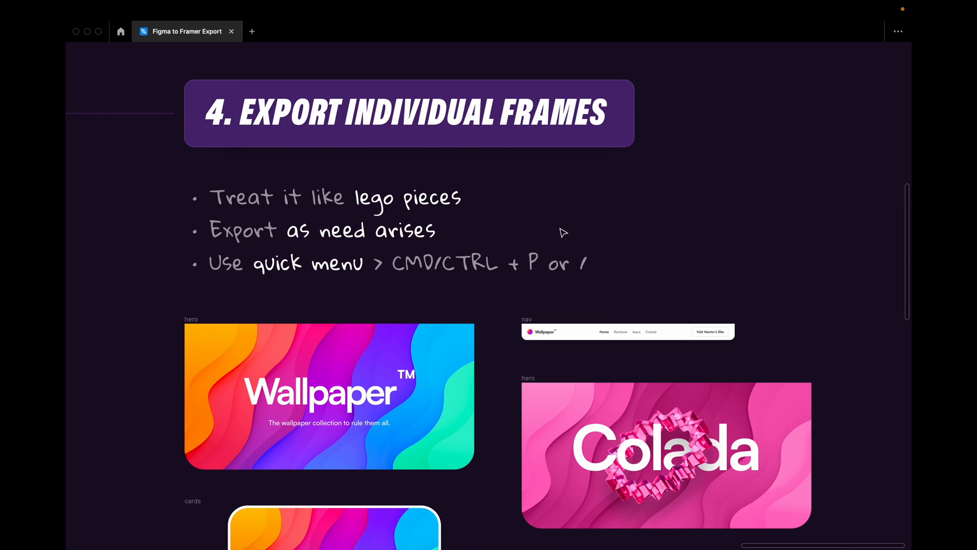
{"action": "mouse_move", "coordinate": [594, 216]}
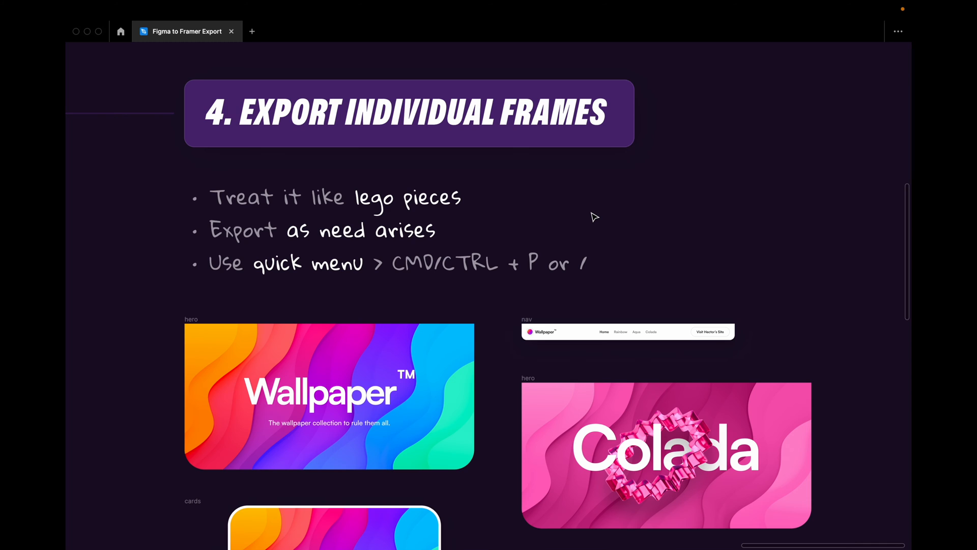
{"action": "mouse_move", "coordinate": [681, 186]}
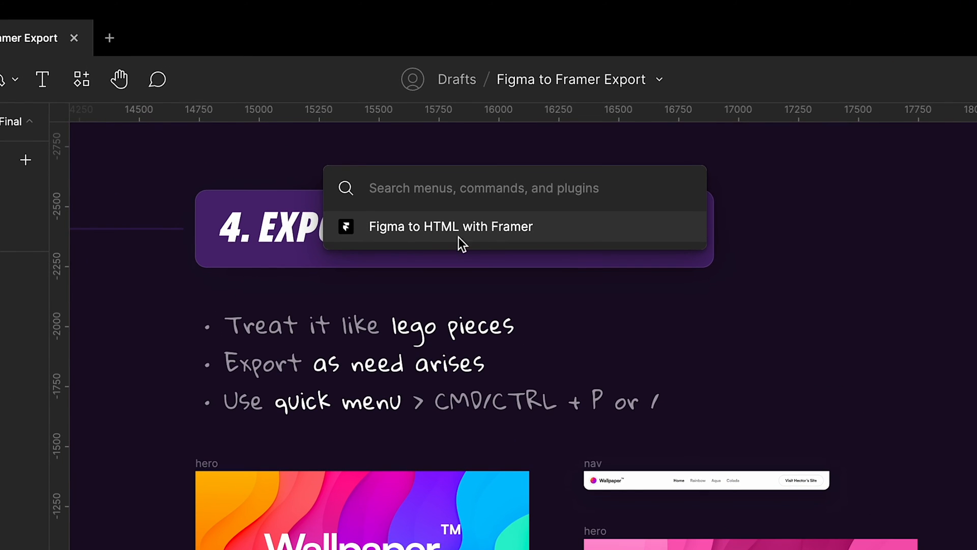
{"action": "mouse_move", "coordinate": [417, 233]}
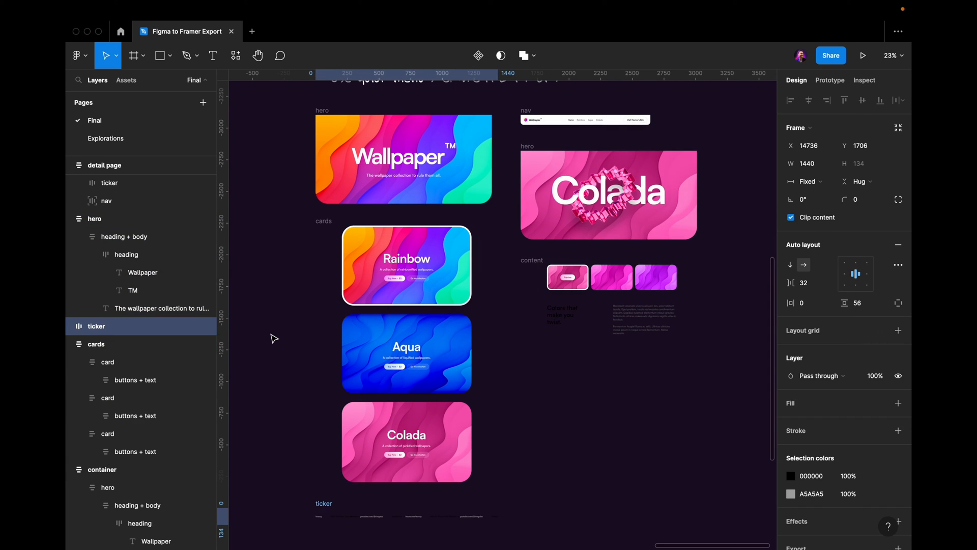
Step: Run the Framer plugin to copy the hero, ticker and cards frames
{"action": "scroll", "scroll_direction": "down", "scroll_amount": 3}
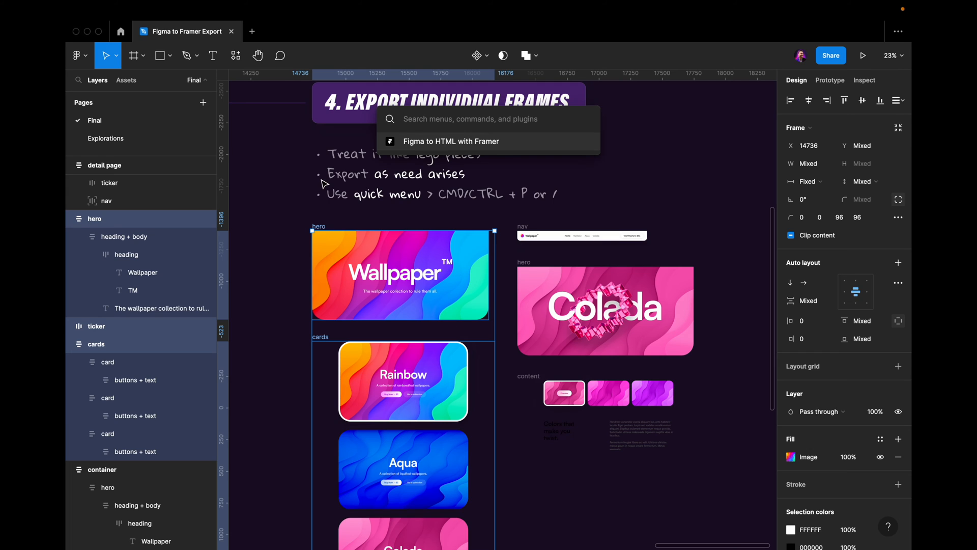
{"action": "left_click", "coordinate": [450, 141]}
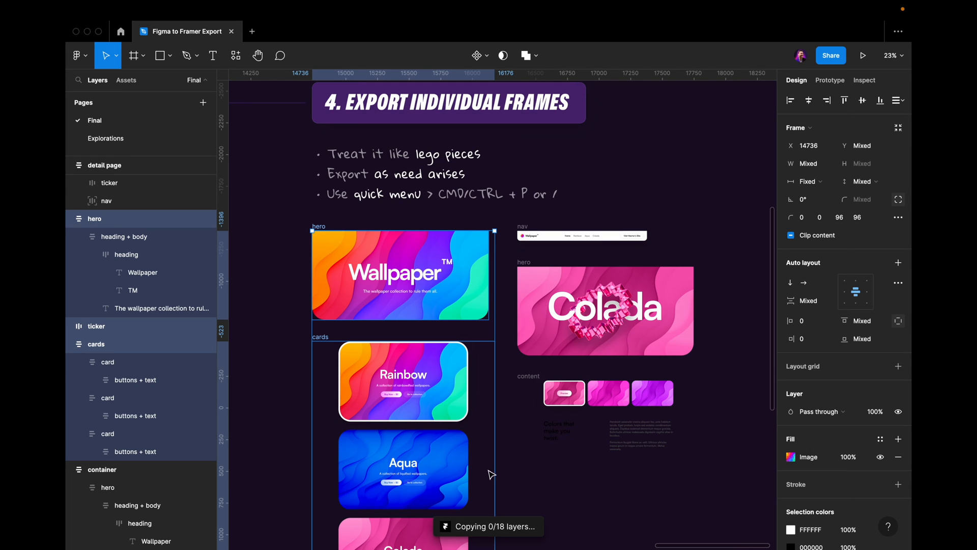
{"action": "mouse_move", "coordinate": [524, 484]}
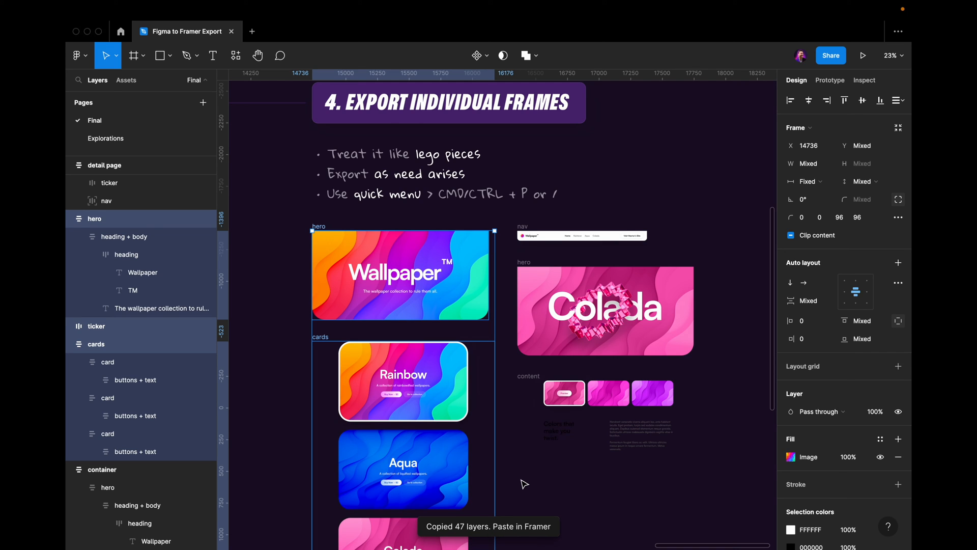
{"action": "mouse_move", "coordinate": [504, 520]}
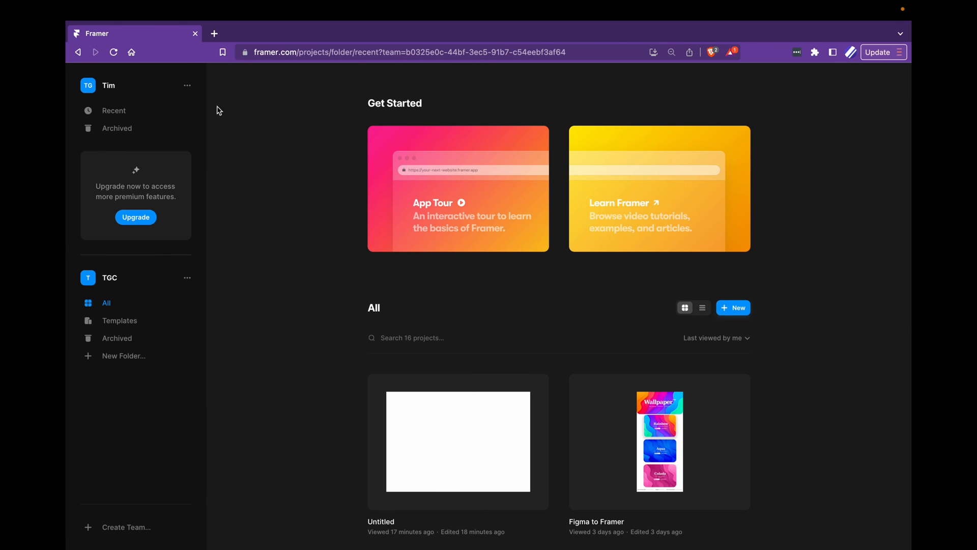
{"action": "mouse_move", "coordinate": [241, 302]}
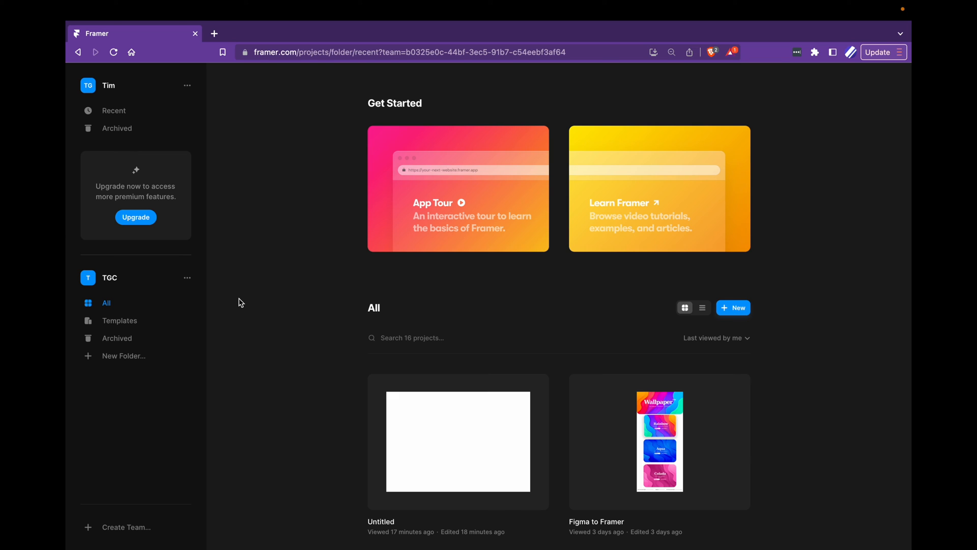
{"action": "mouse_move", "coordinate": [445, 286]}
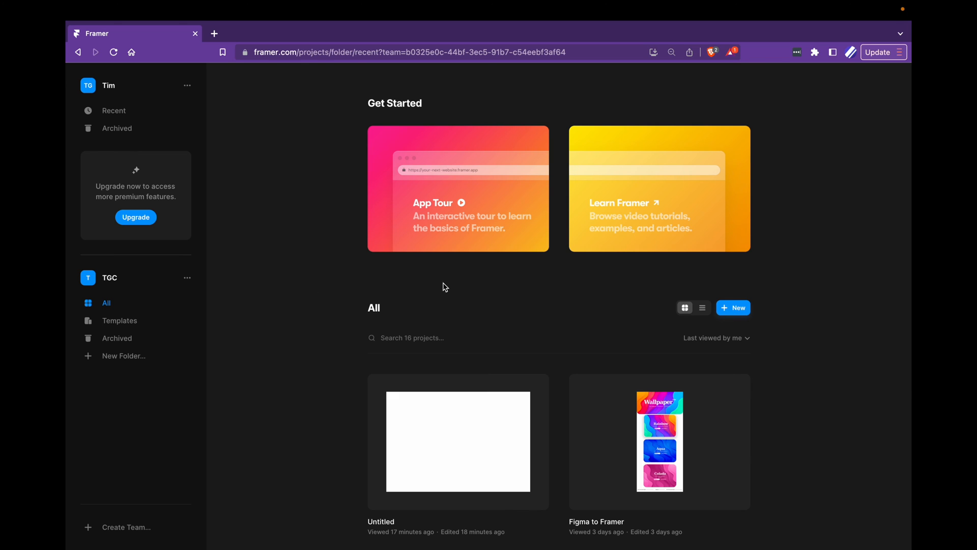
{"action": "mouse_move", "coordinate": [734, 307]}
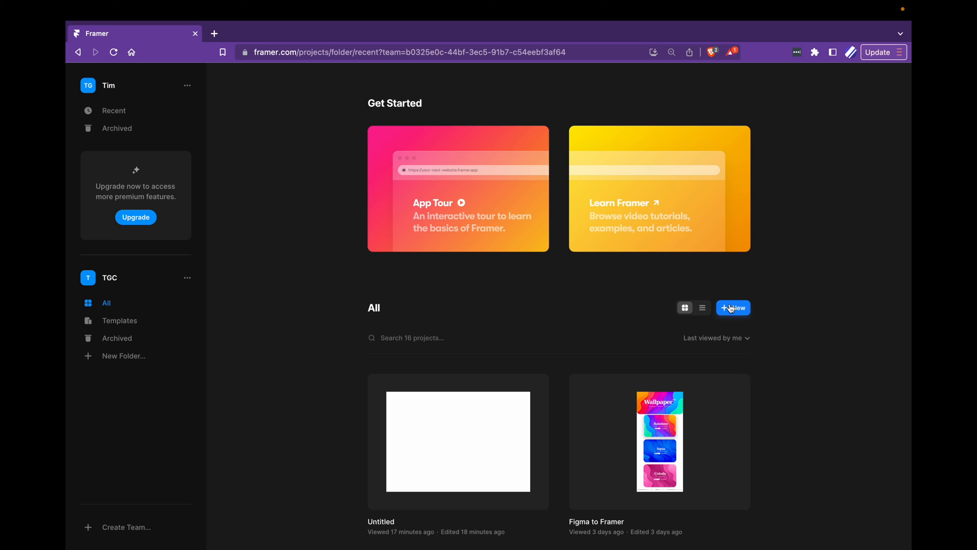
Step: Create a new Framer project from the Blank Site template
{"action": "left_click", "coordinate": [733, 307]}
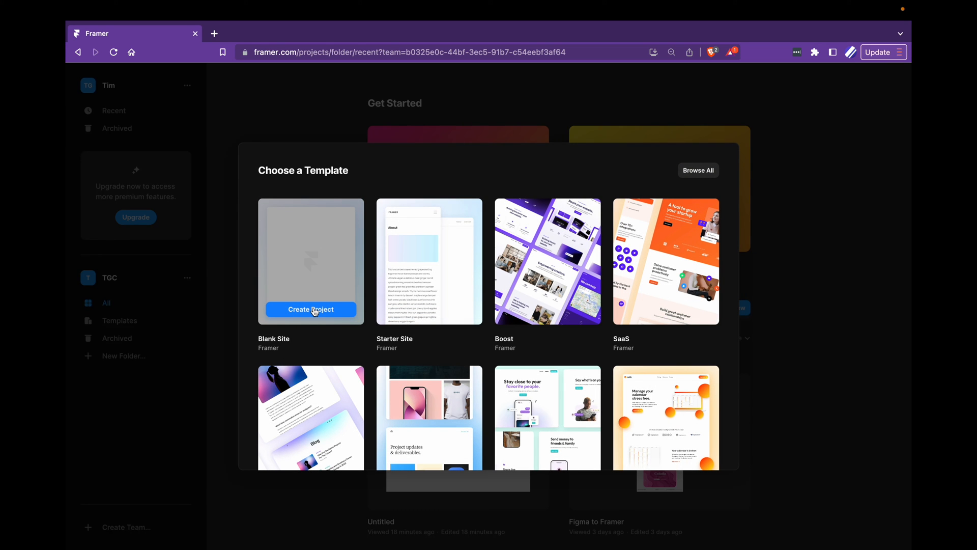
{"action": "left_click", "coordinate": [310, 309]}
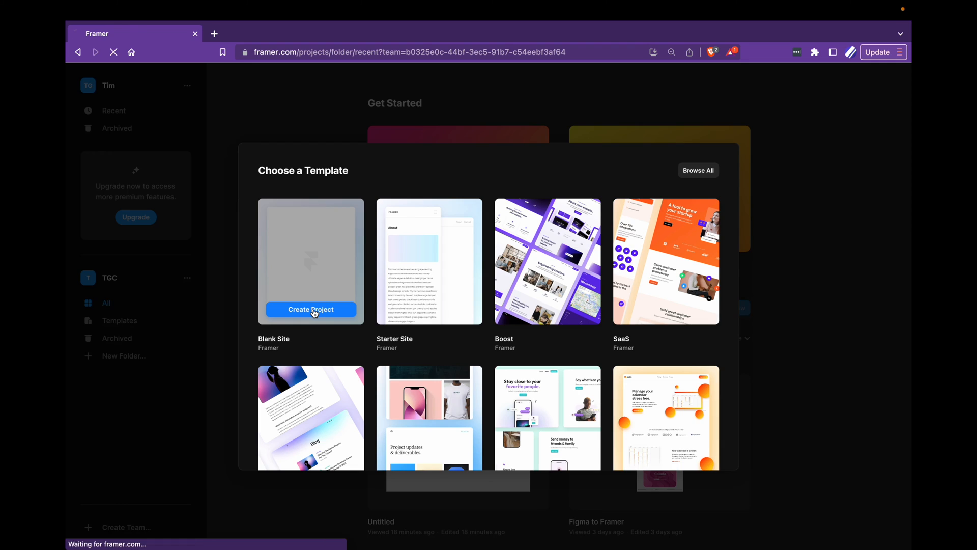
{"action": "left_click", "coordinate": [310, 309]}
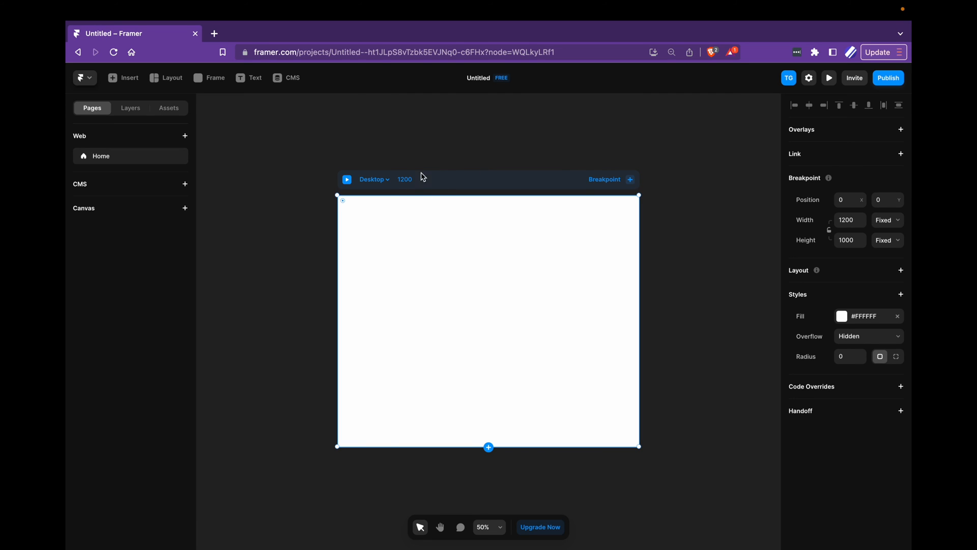
{"action": "mouse_move", "coordinate": [844, 220]}
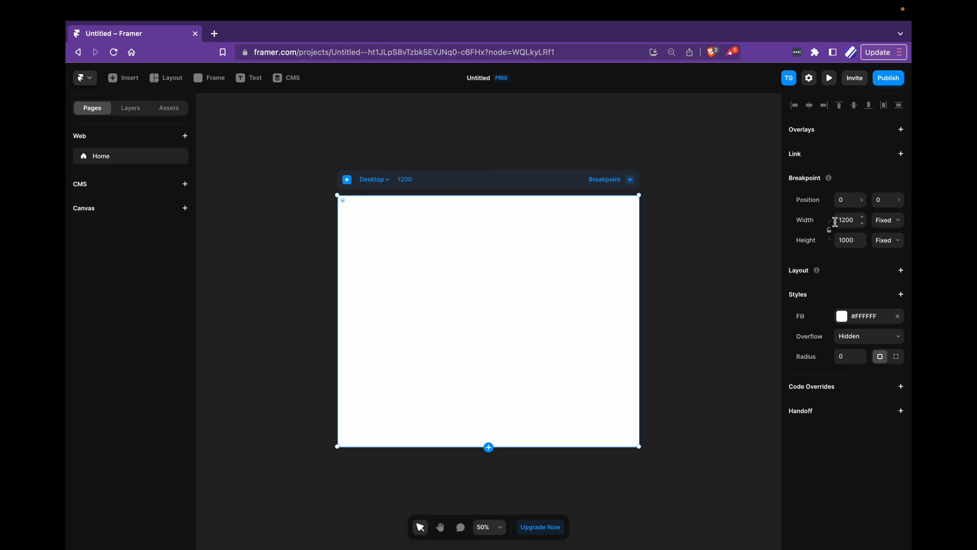
Step: Change the Desktop breakpoint width from 1200 to 1440
{"action": "left_click", "coordinate": [187, 31]}
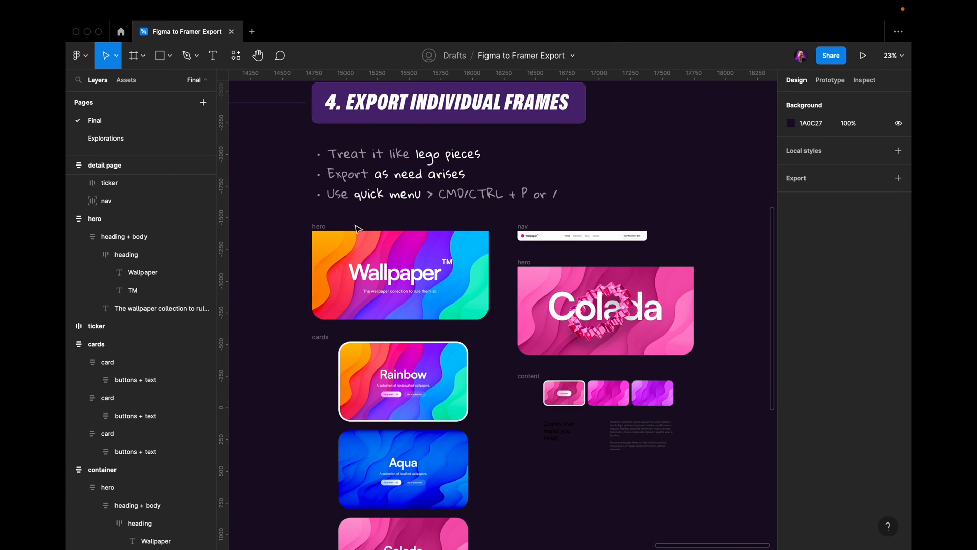
{"action": "left_click", "coordinate": [96, 344]}
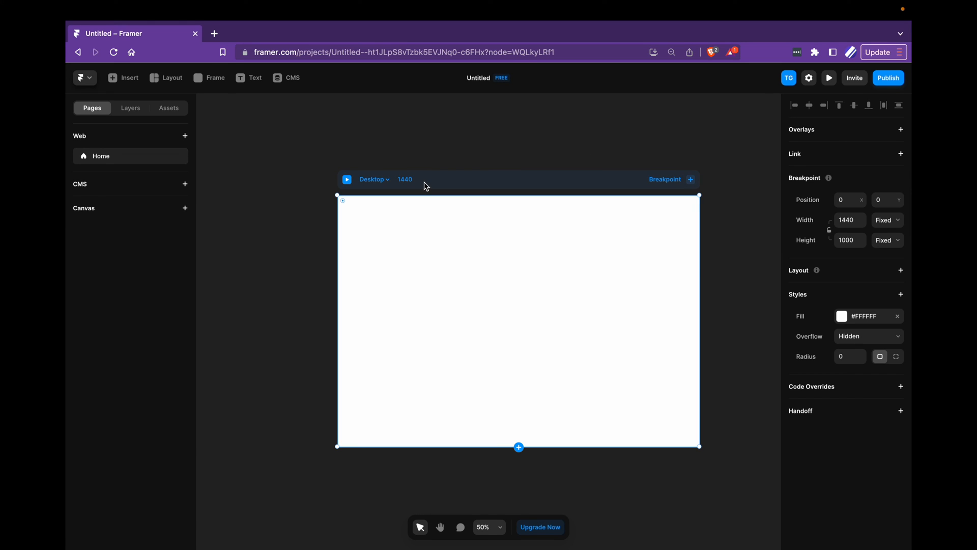
{"action": "mouse_move", "coordinate": [517, 126]}
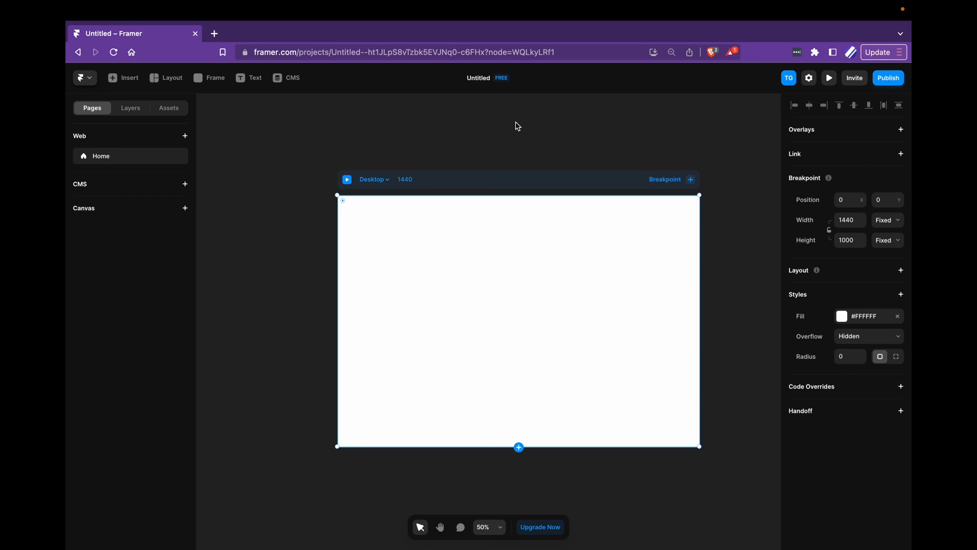
{"action": "mouse_move", "coordinate": [529, 153]}
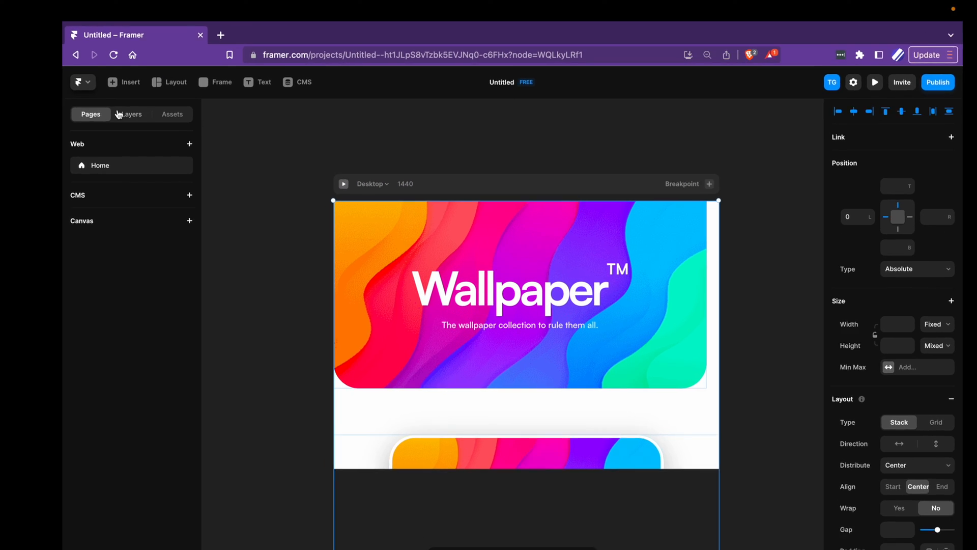
Step: View the Layers panel listing the pasted cards, ticker and hero
{"action": "left_click", "coordinate": [132, 114]}
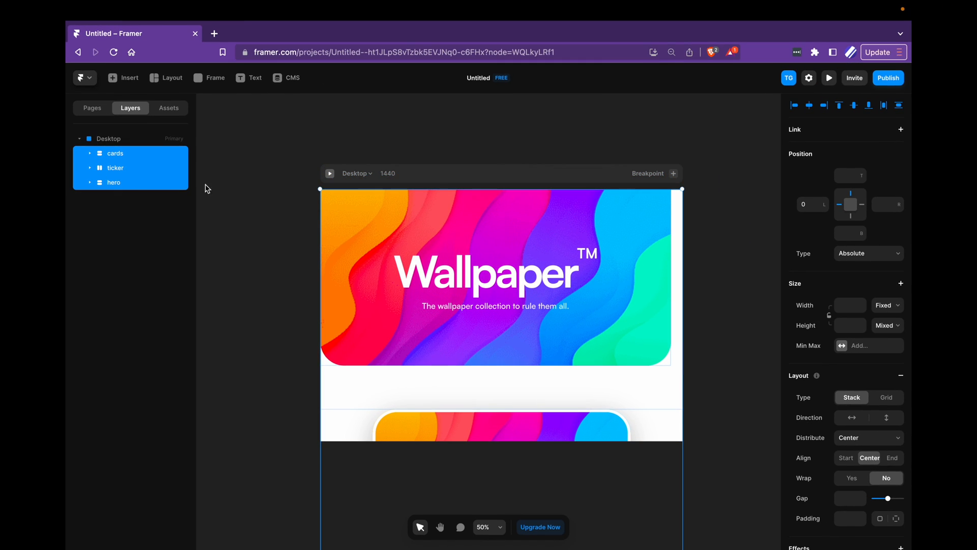
{"action": "mouse_move", "coordinate": [246, 175]}
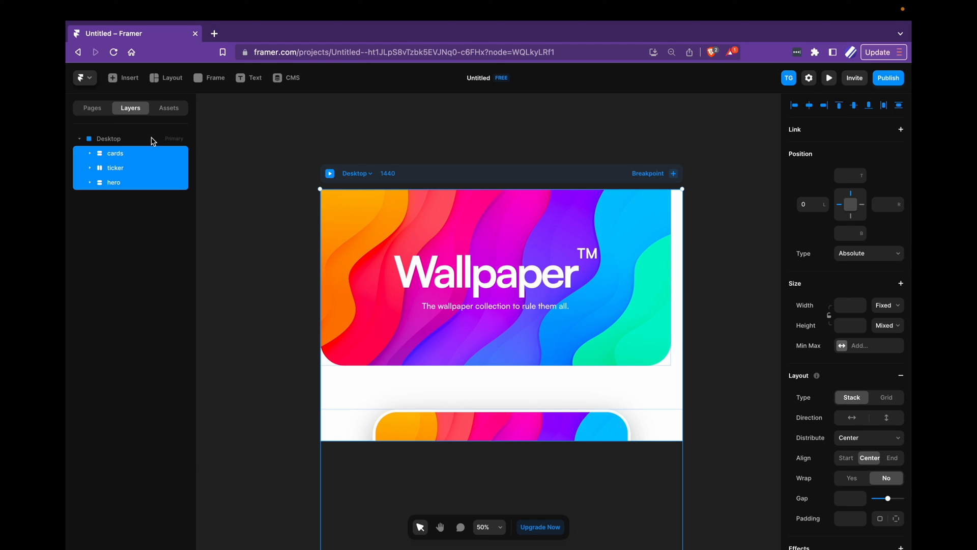
{"action": "mouse_move", "coordinate": [127, 145]}
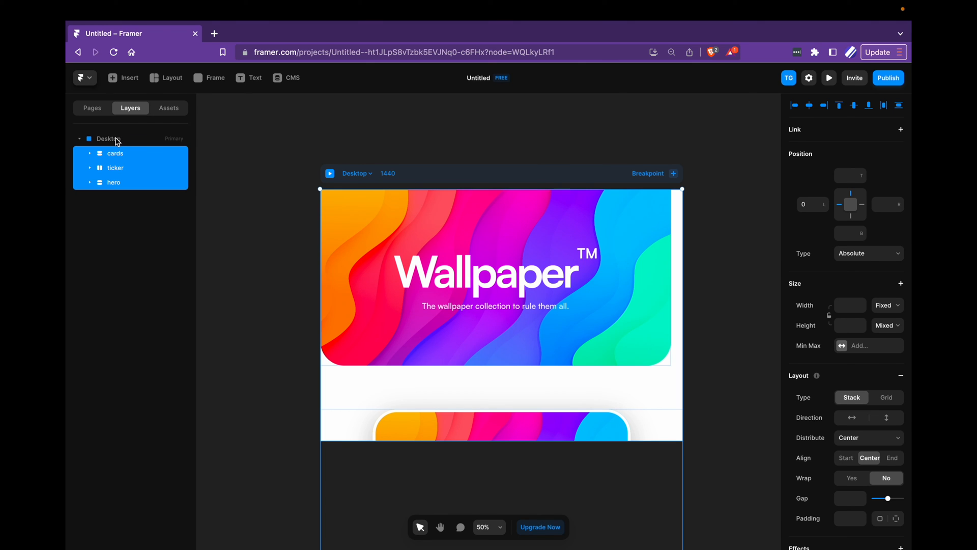
Step: Set the Desktop frame's height to Fit Content so hero, cards and ticker stack vertically
{"action": "left_click", "coordinate": [108, 139]}
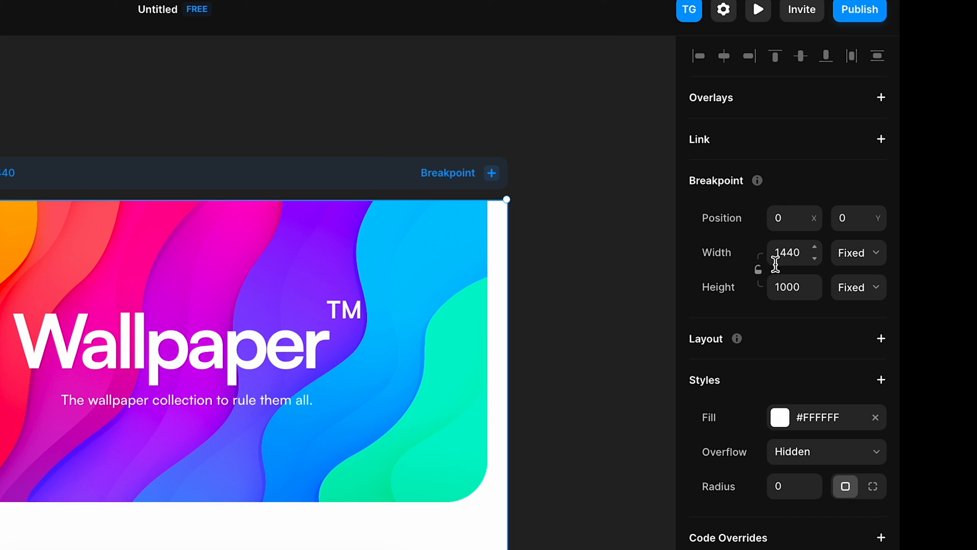
{"action": "mouse_move", "coordinate": [748, 166]}
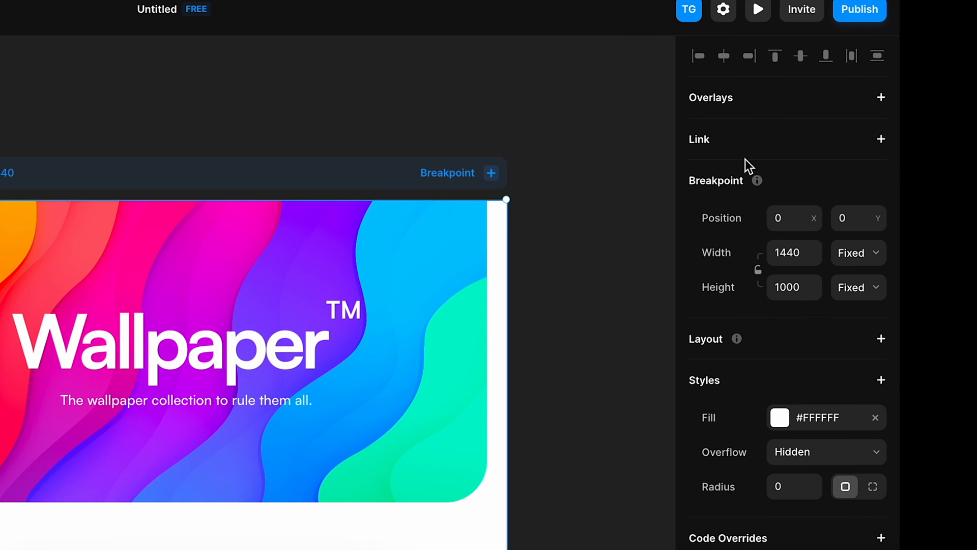
{"action": "mouse_move", "coordinate": [860, 299]}
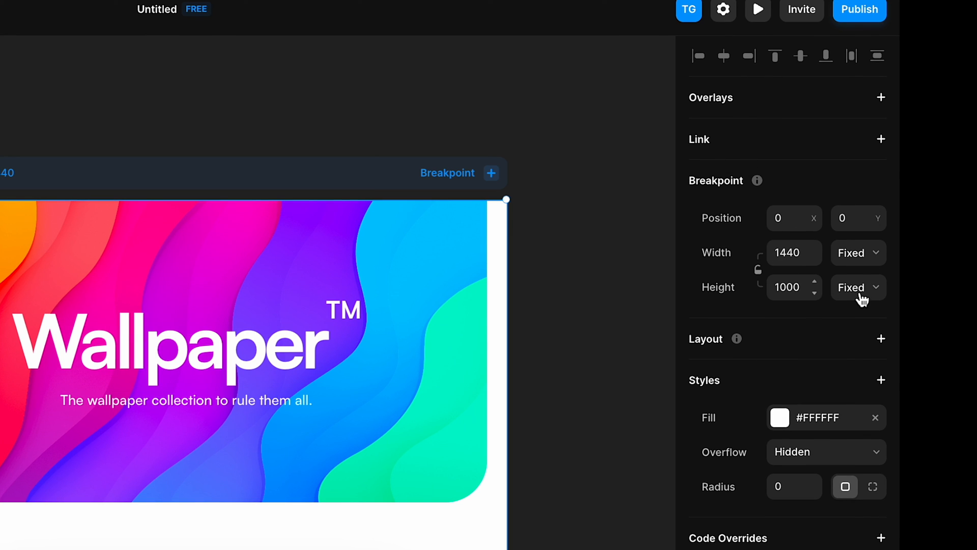
{"action": "left_click", "coordinate": [858, 287]}
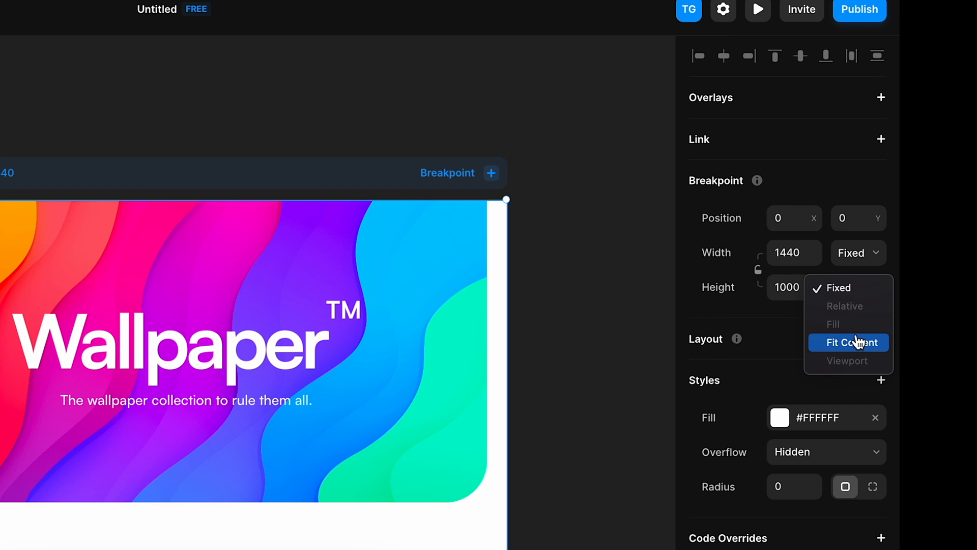
{"action": "left_click", "coordinate": [848, 342]}
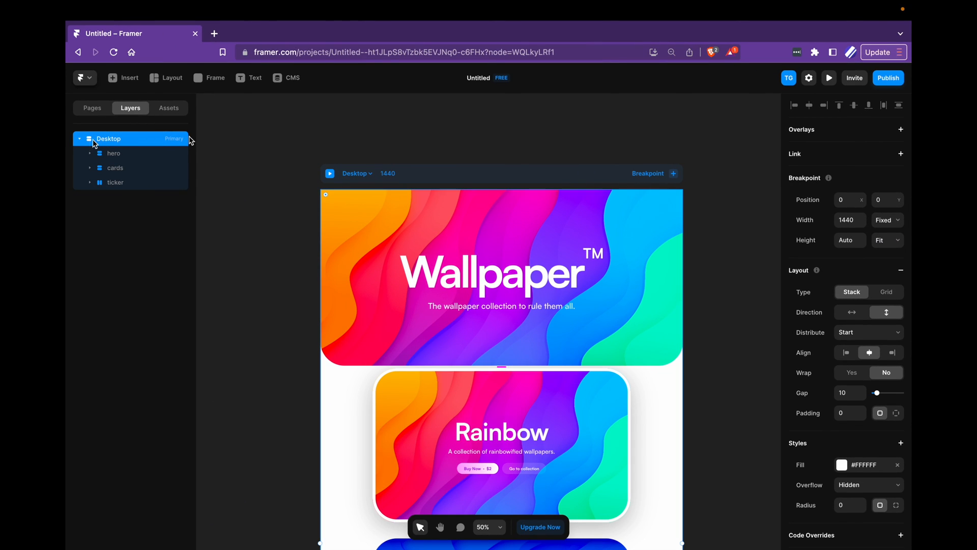
{"action": "mouse_move", "coordinate": [294, 155]}
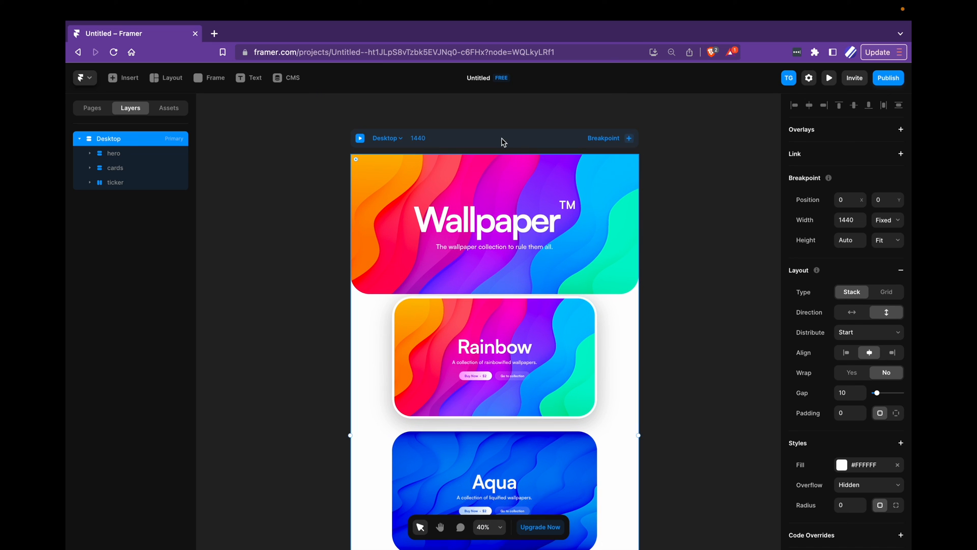
{"action": "mouse_move", "coordinate": [545, 142]}
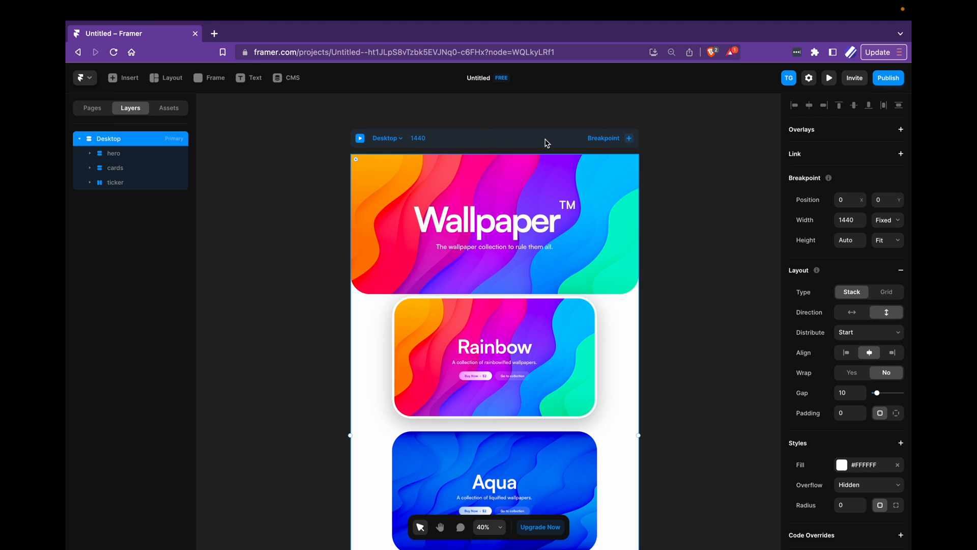